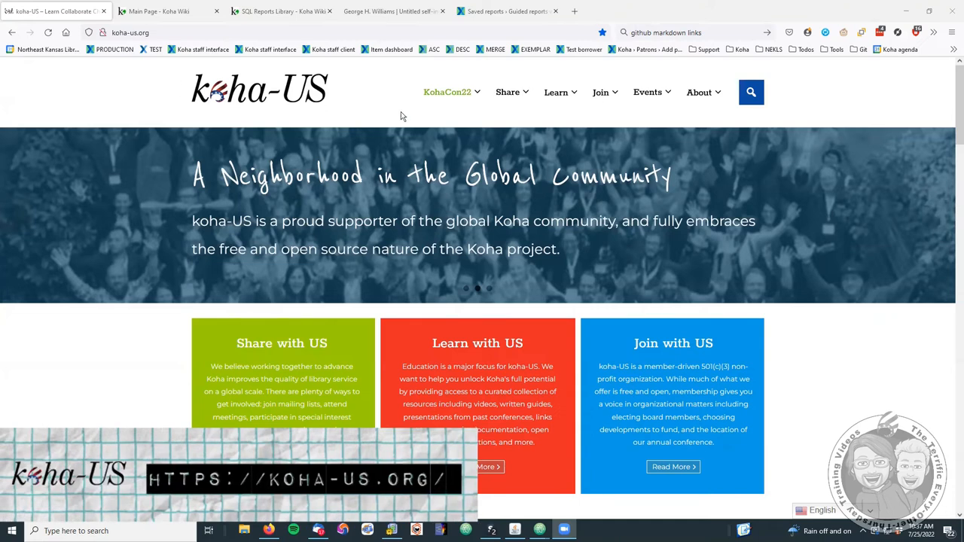
Reach the Learn video playlists page and expand the Season 1 training episode list.
{"action": "left_click", "coordinate": [554, 92]}
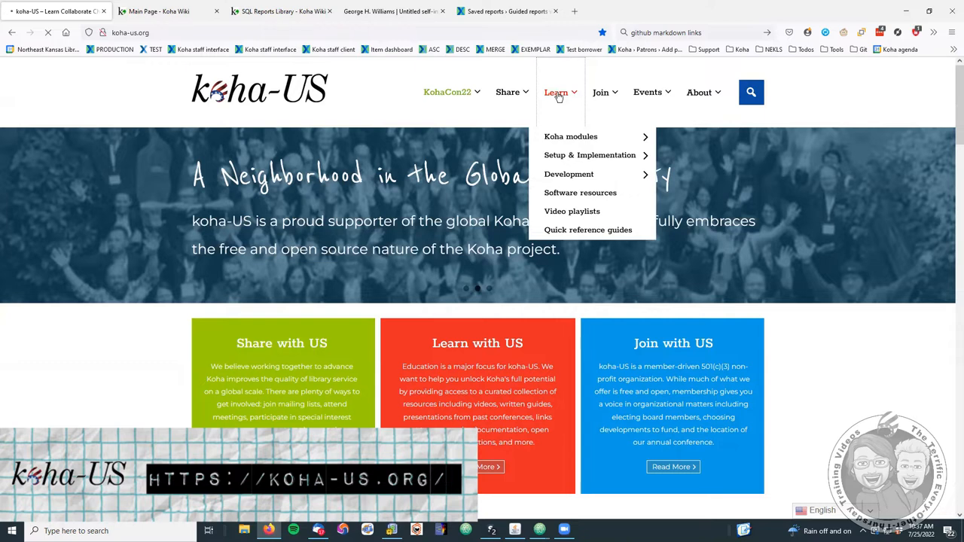
{"action": "left_click", "coordinate": [571, 136]}
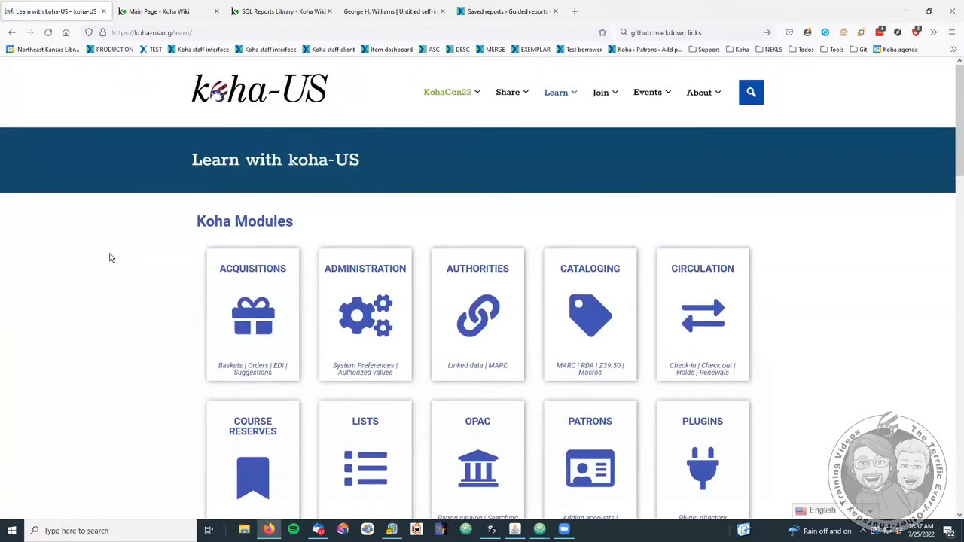
{"action": "scroll", "scroll_direction": "down", "scroll_amount": 3}
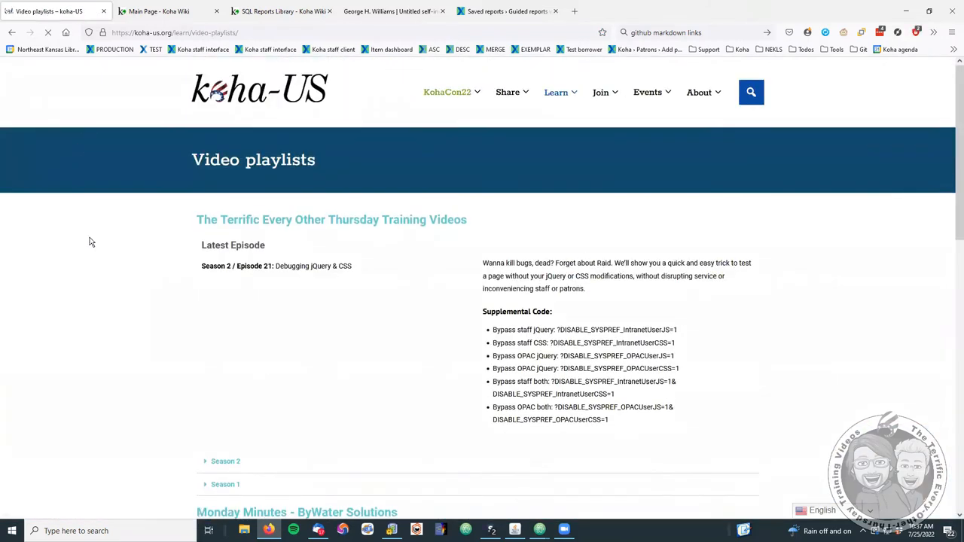
{"action": "scroll", "scroll_direction": "down", "scroll_amount": 3}
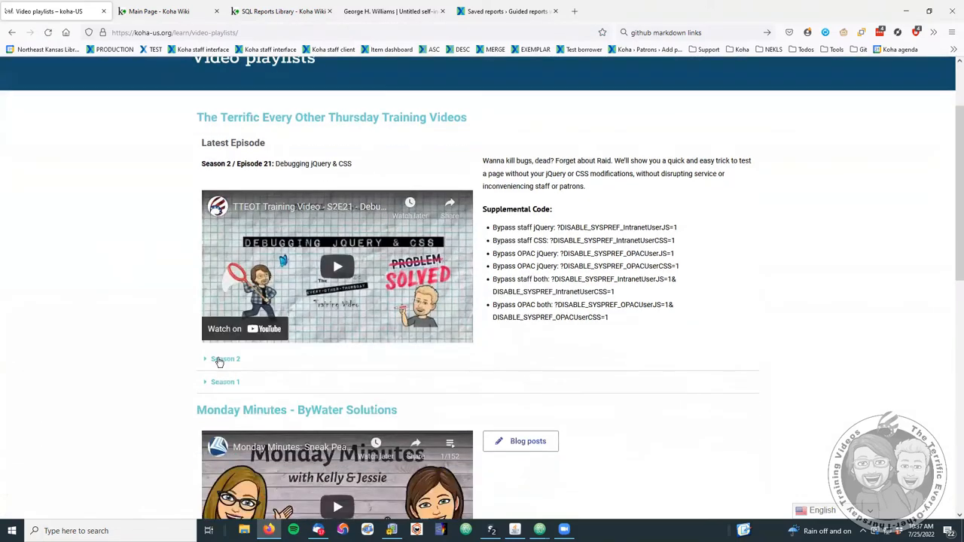
{"action": "left_click", "coordinate": [226, 358]}
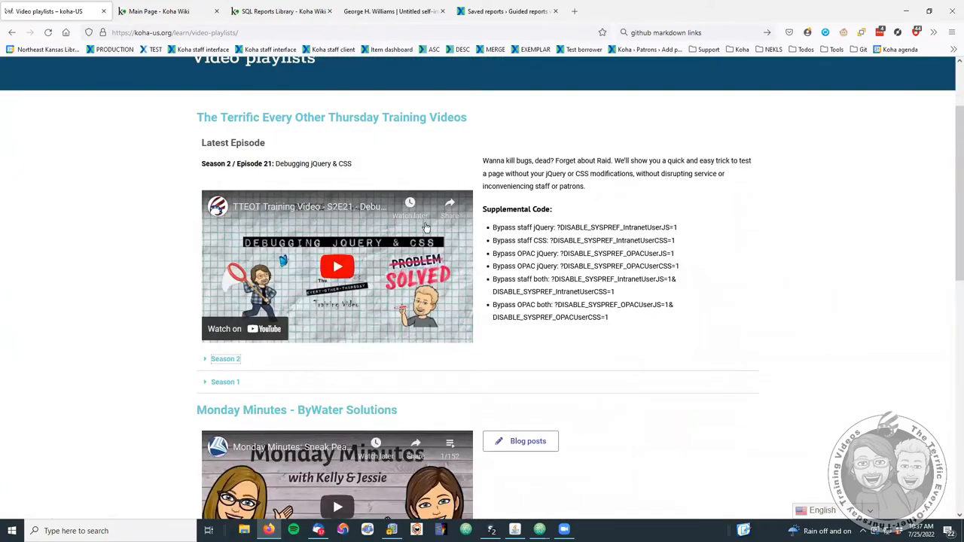
{"action": "left_click", "coordinate": [225, 383]}
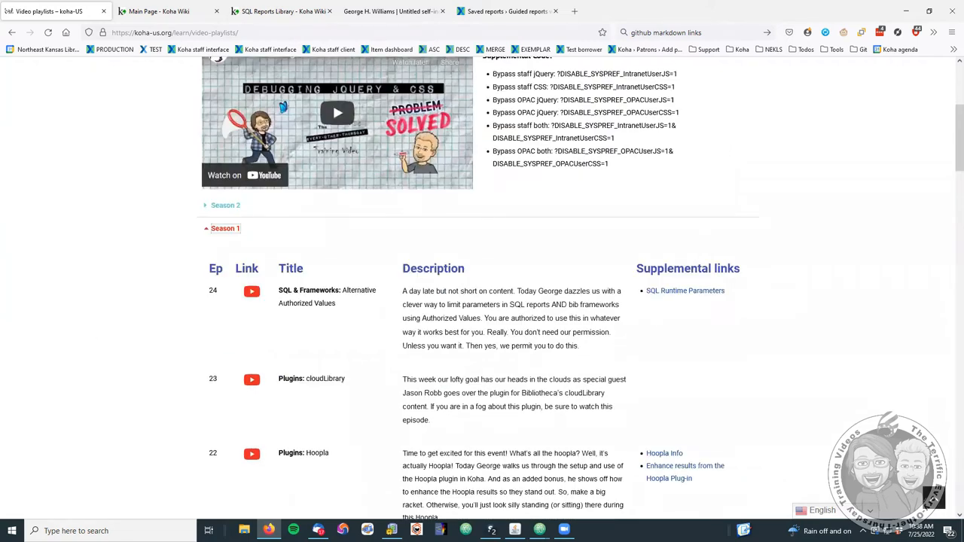
{"action": "mouse_move", "coordinate": [152, 223]}
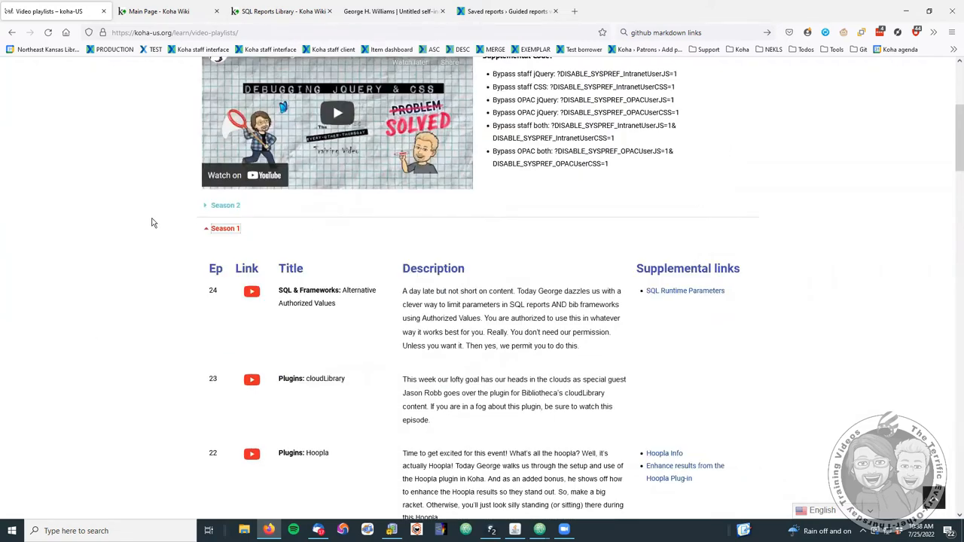
{"action": "scroll", "scroll_direction": "down", "scroll_amount": 3}
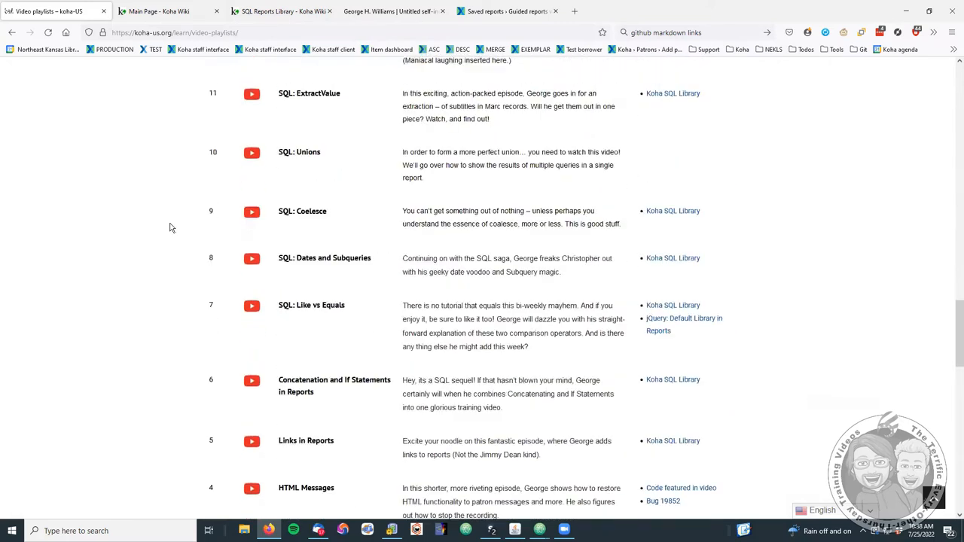
{"action": "scroll", "scroll_direction": "down", "scroll_amount": 3}
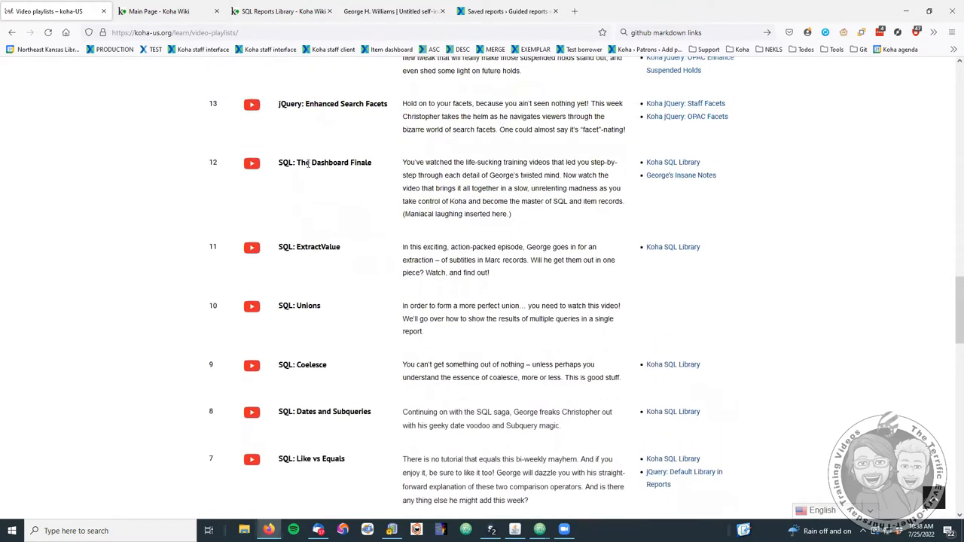
{"action": "mouse_move", "coordinate": [557, 195]}
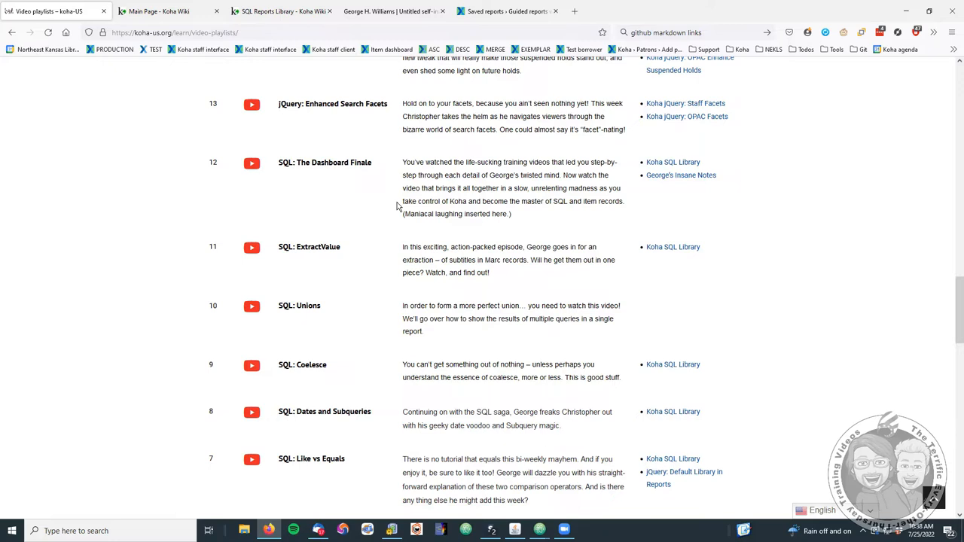
{"action": "mouse_move", "coordinate": [383, 206]}
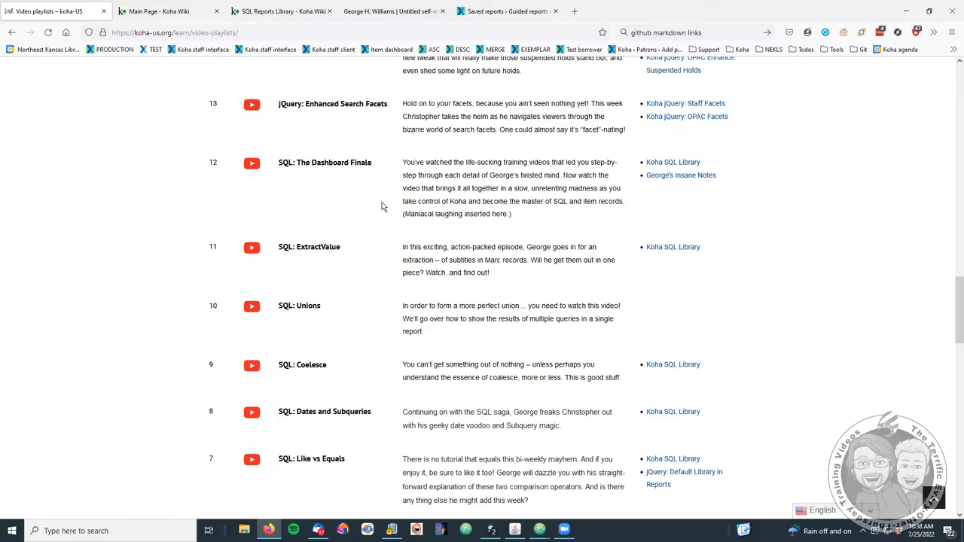
{"action": "mouse_move", "coordinate": [319, 214]}
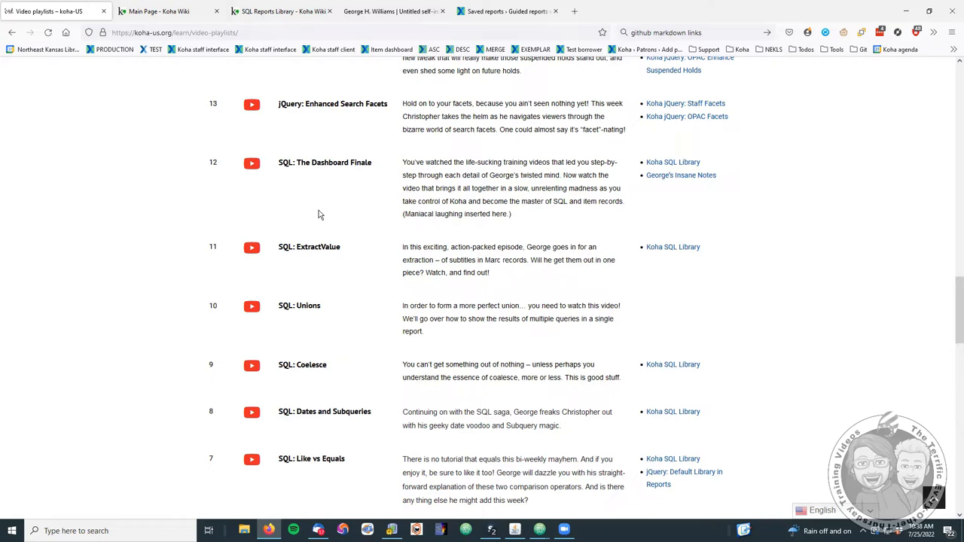
{"action": "mouse_move", "coordinate": [494, 226]}
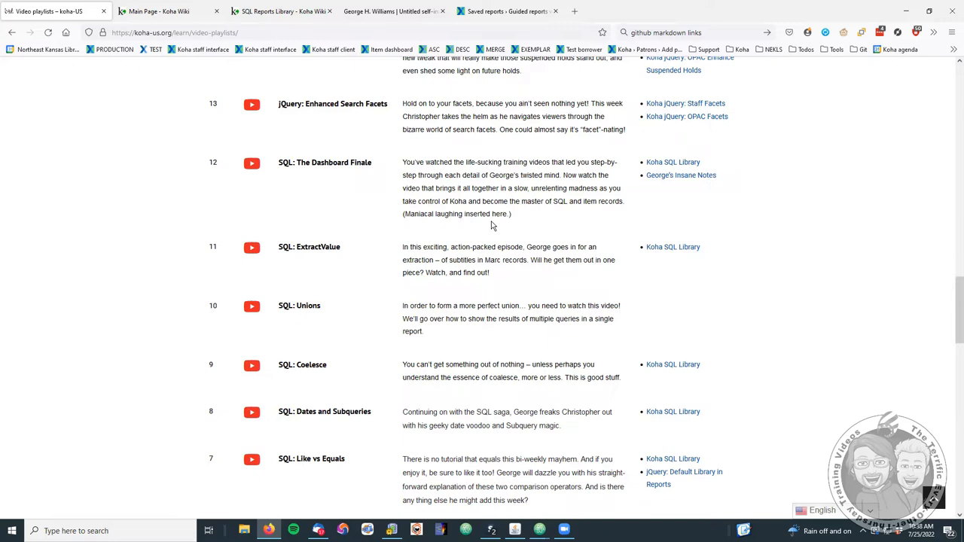
{"action": "mouse_move", "coordinate": [505, 225]}
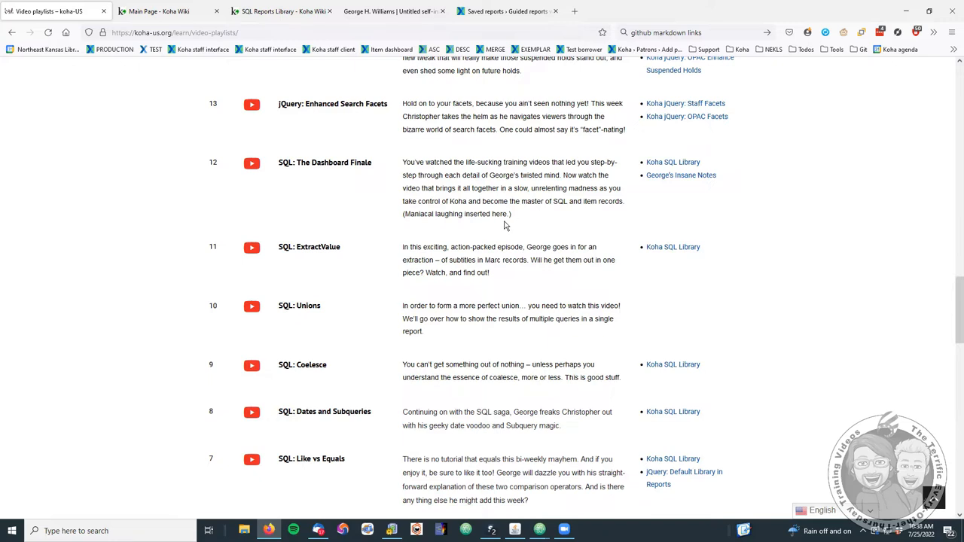
{"action": "scroll", "scroll_direction": "up", "scroll_amount": 3}
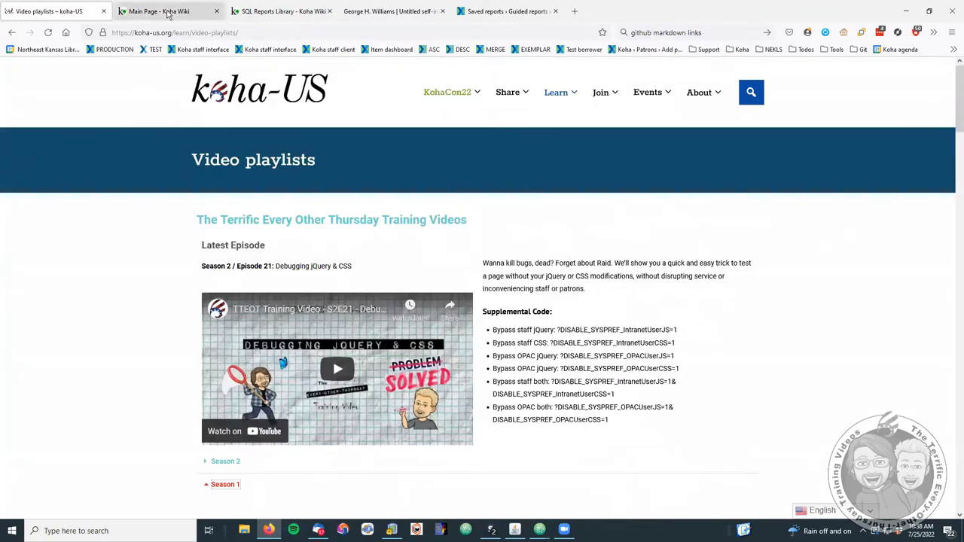
{"action": "mouse_move", "coordinate": [174, 11]}
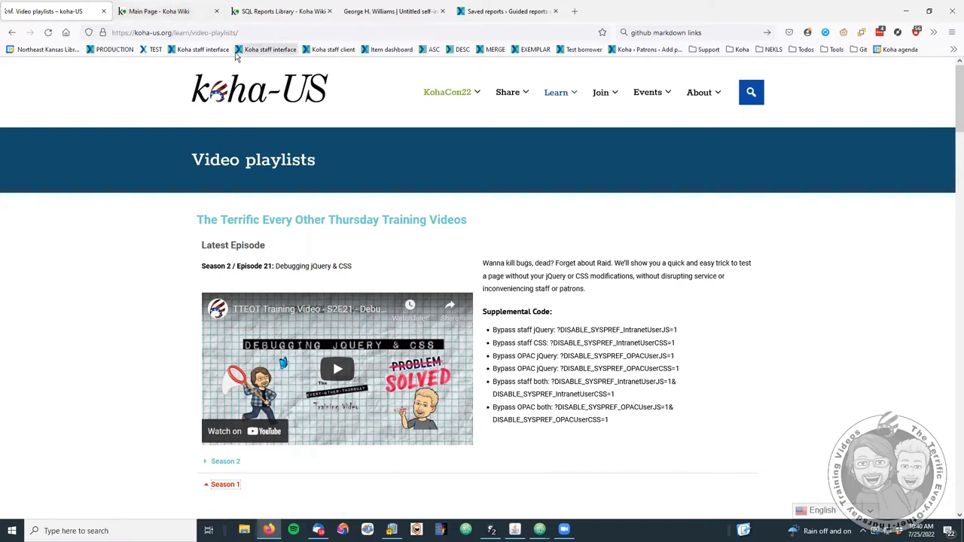
{"action": "mouse_move", "coordinate": [270, 48]}
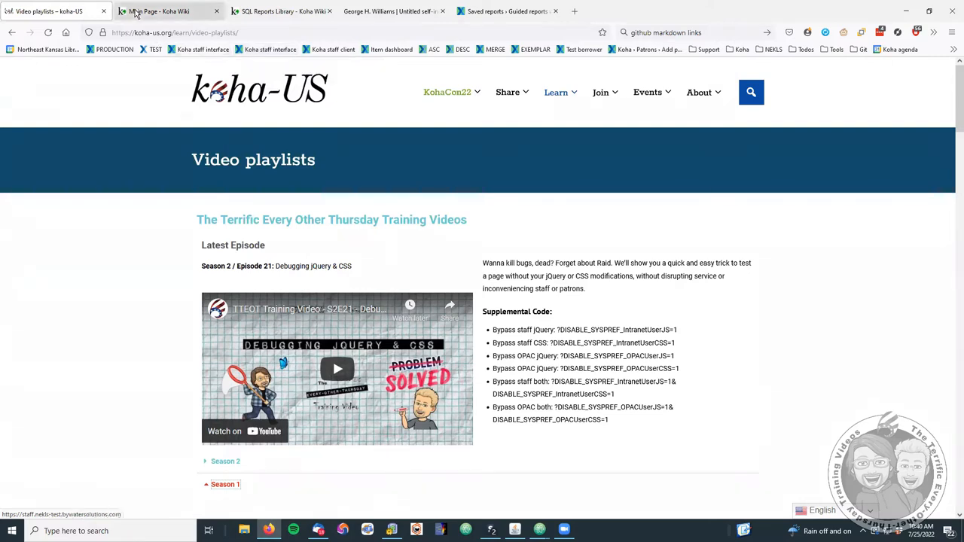
Visit the Koha Wiki main page and SQL Reports Library, then return to koha-US video playlists.
{"action": "left_click", "coordinate": [160, 12]}
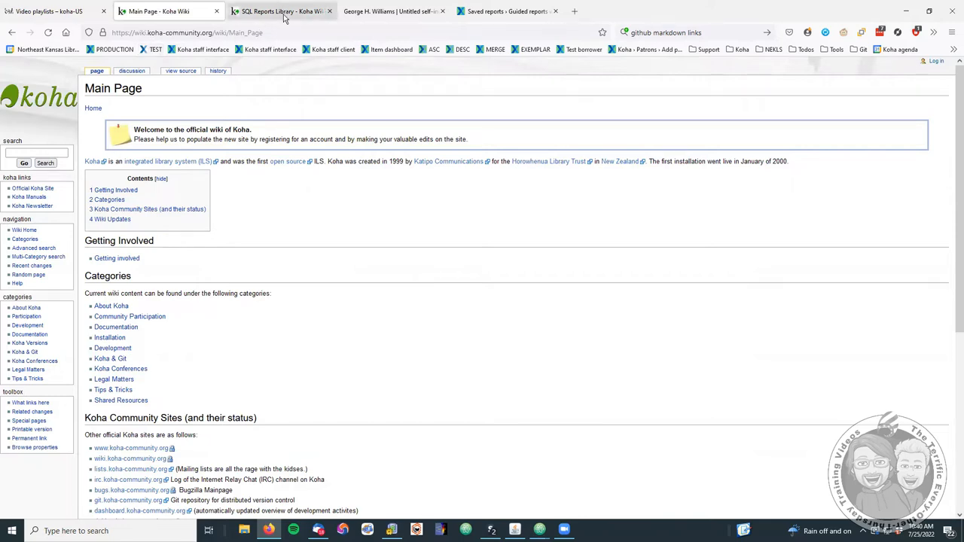
{"action": "left_click", "coordinate": [278, 12]}
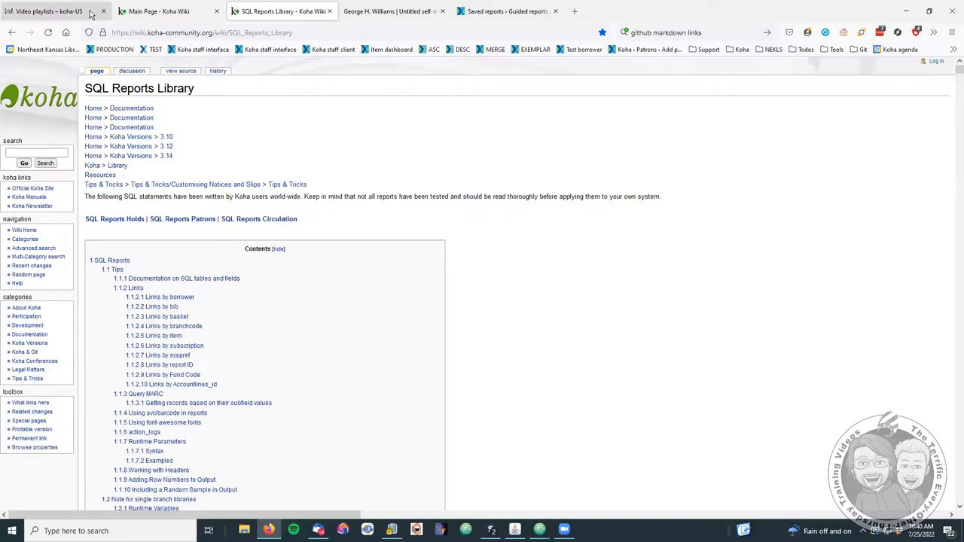
{"action": "left_click", "coordinate": [48, 12]}
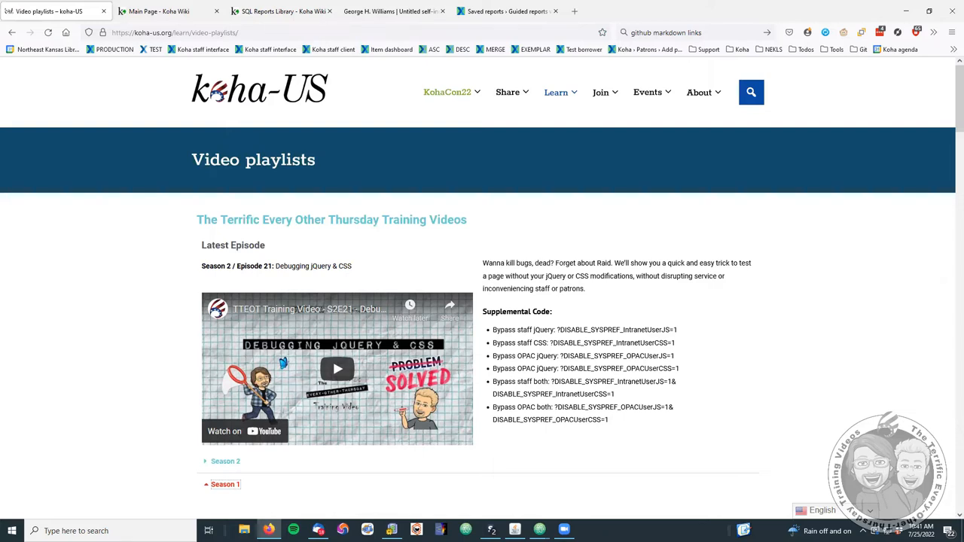
{"action": "scroll", "scroll_direction": "down", "scroll_amount": 3}
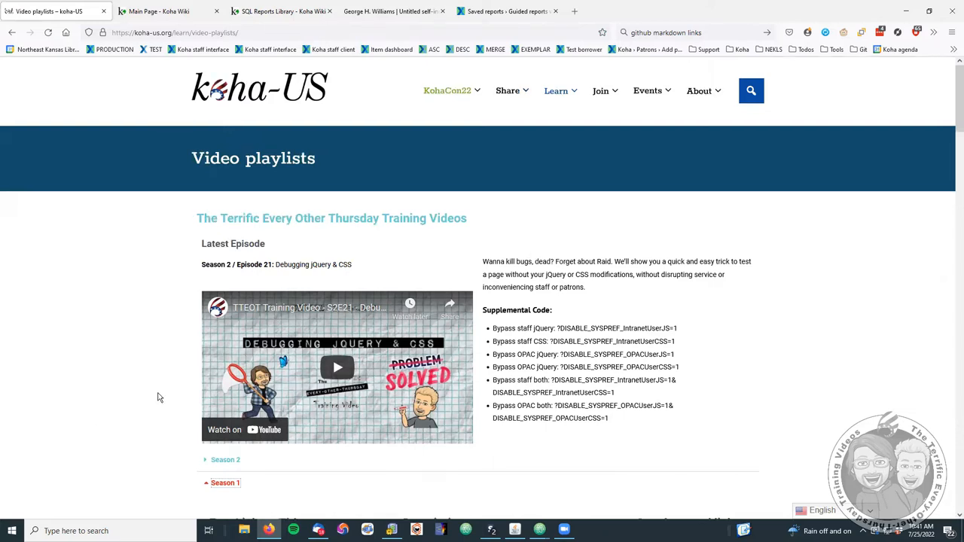
{"action": "scroll", "scroll_direction": "down", "scroll_amount": 3}
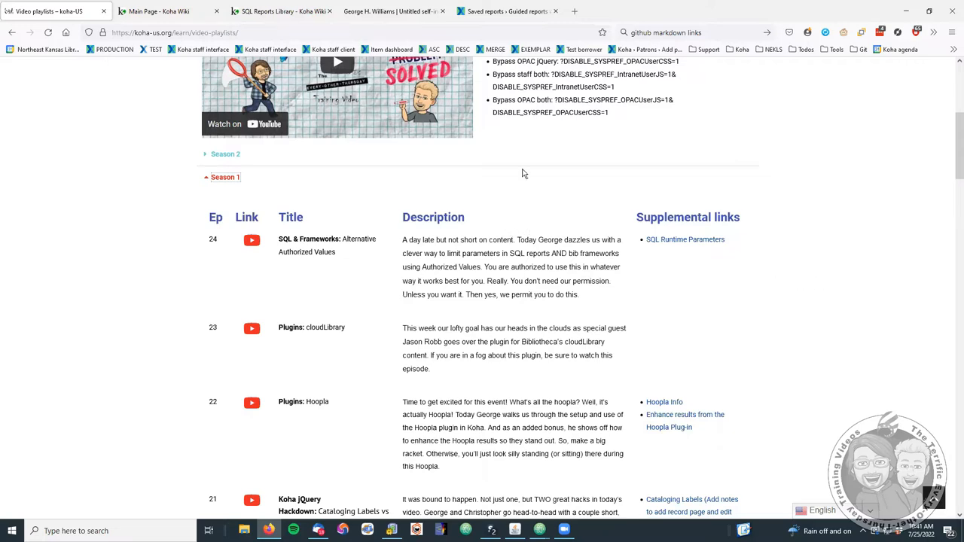
{"action": "mouse_move", "coordinate": [503, 12]}
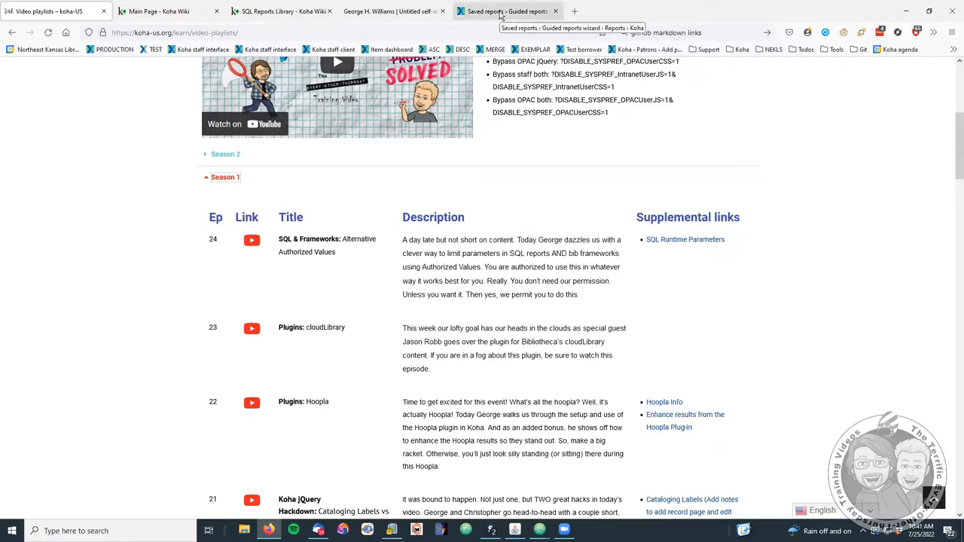
Switch to the Koha saved reports list filtered to the GHW item count reports.
{"action": "left_click", "coordinate": [498, 10]}
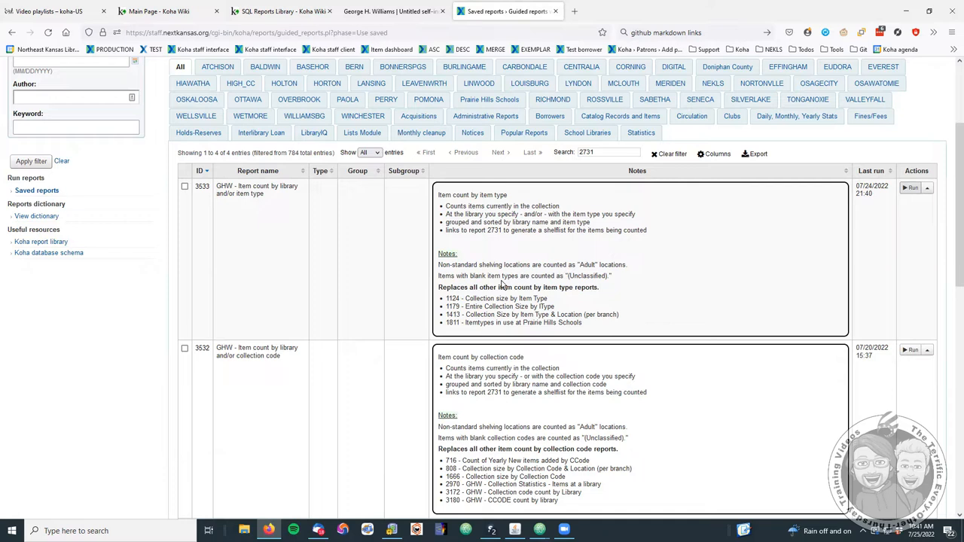
{"action": "mouse_move", "coordinate": [377, 307]}
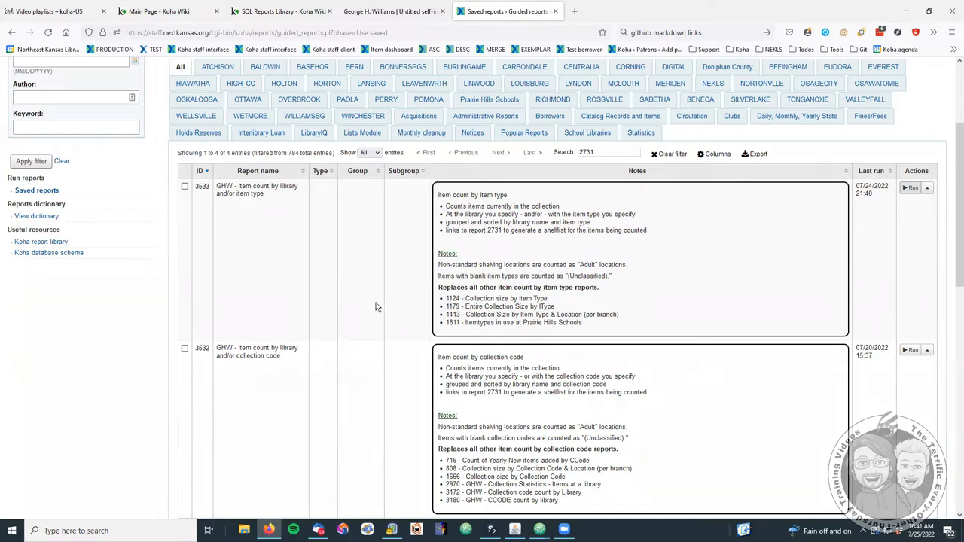
{"action": "mouse_move", "coordinate": [358, 307]}
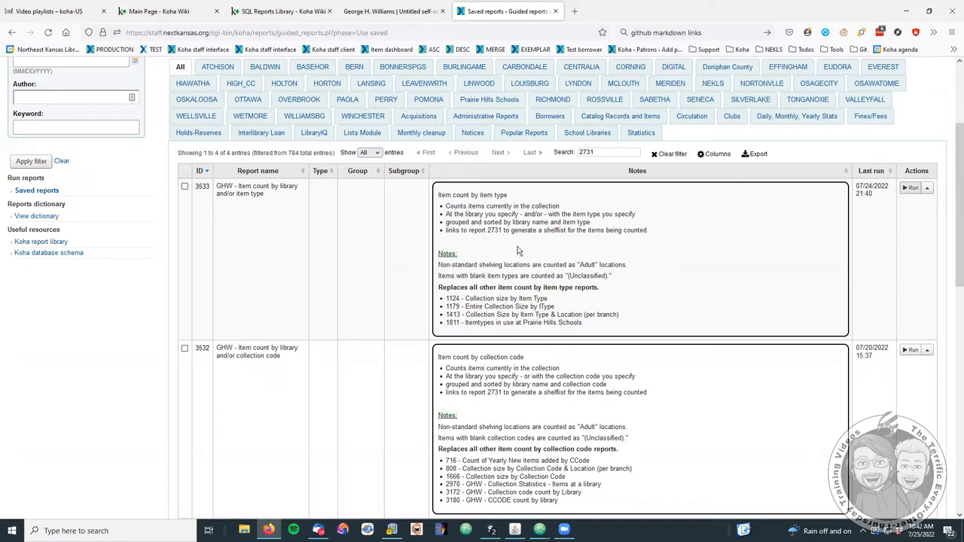
{"action": "mouse_move", "coordinate": [910, 186]}
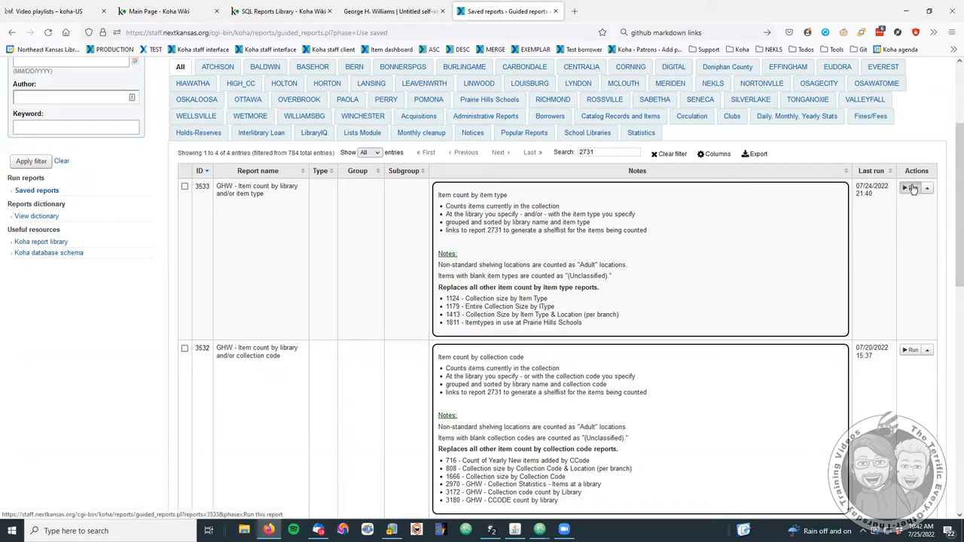
Run report 3533 for McLouth Public Library with all item types.
{"action": "left_click", "coordinate": [911, 187]}
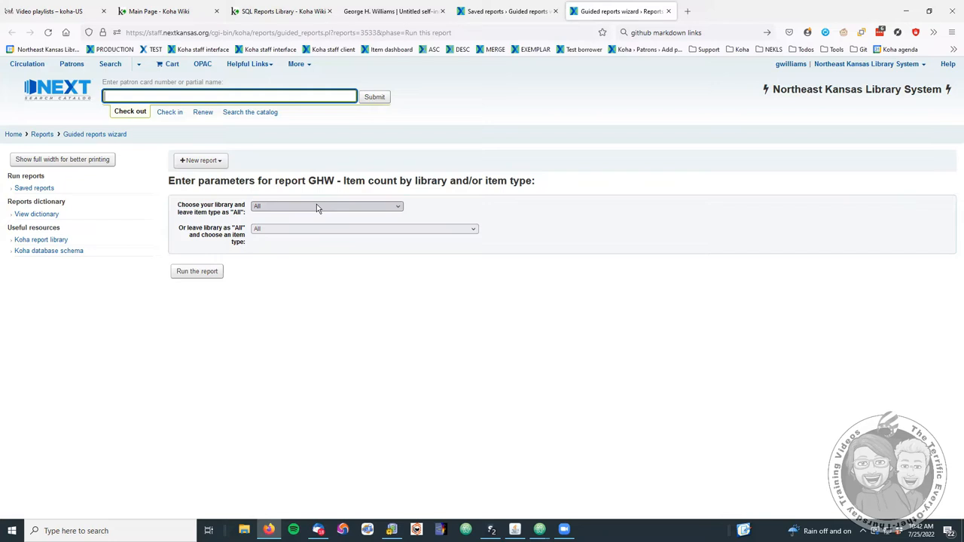
{"action": "mouse_move", "coordinate": [304, 210]}
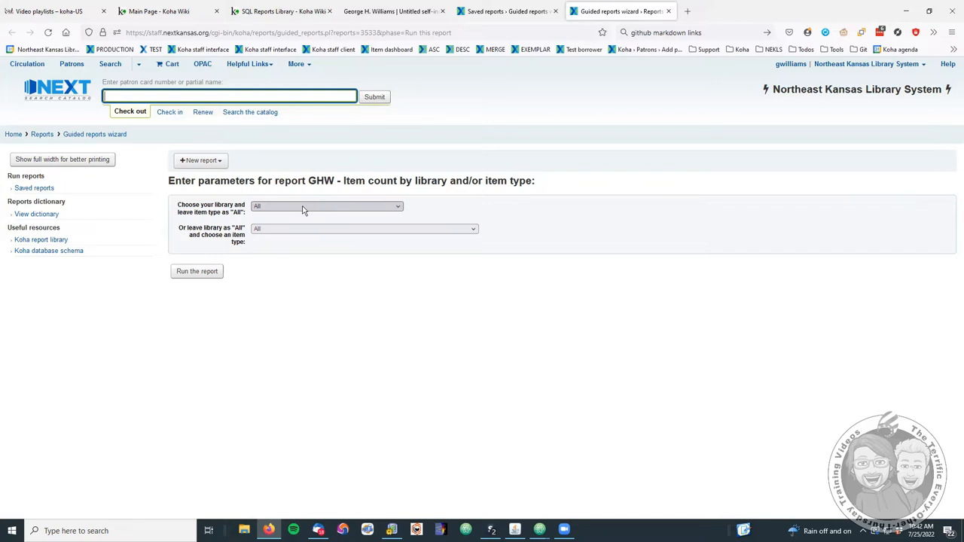
{"action": "left_click", "coordinate": [325, 205]}
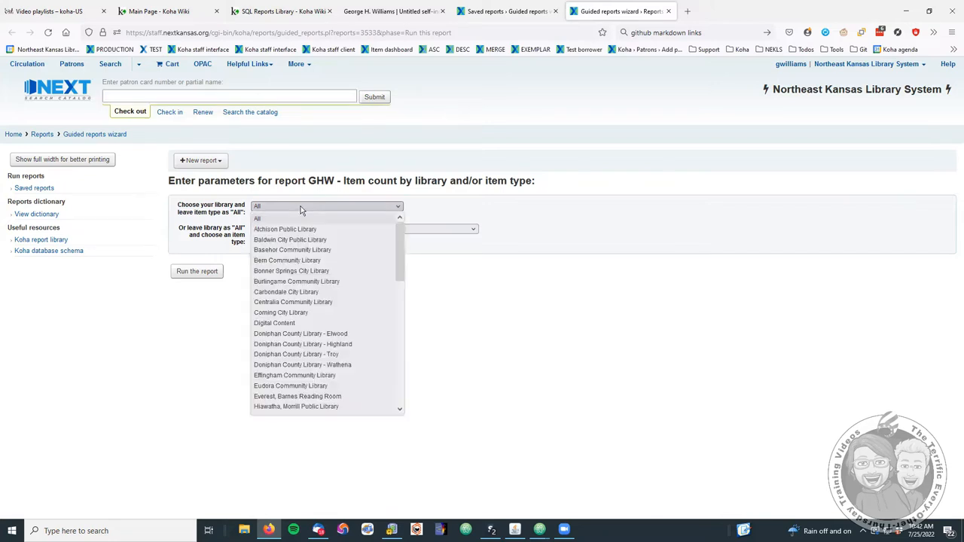
{"action": "scroll", "scroll_direction": "down", "scroll_amount": 3}
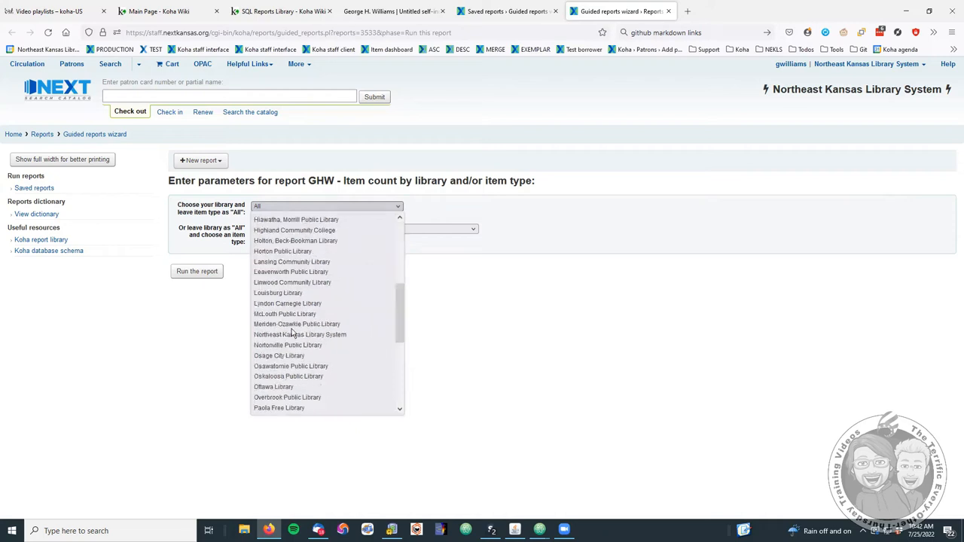
{"action": "left_click", "coordinate": [285, 314]}
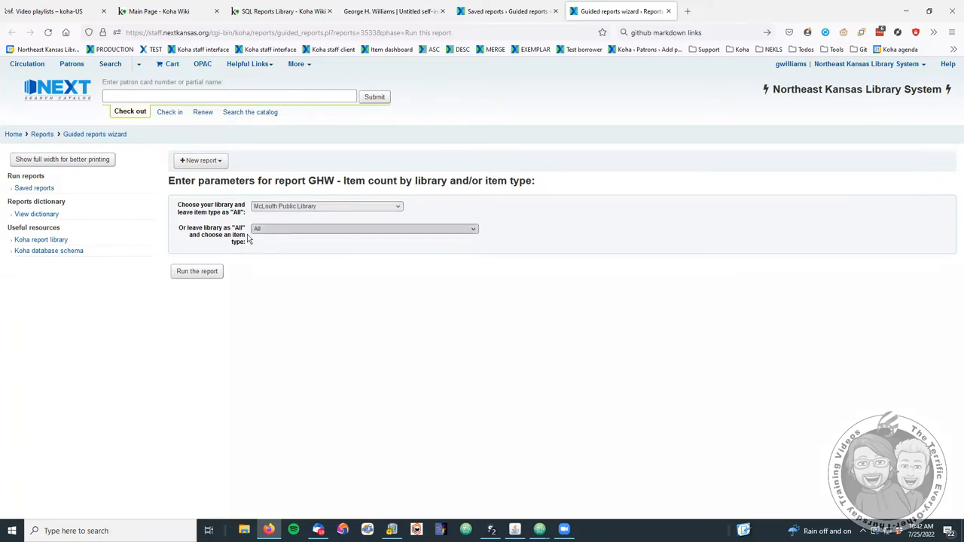
{"action": "mouse_move", "coordinate": [455, 232]}
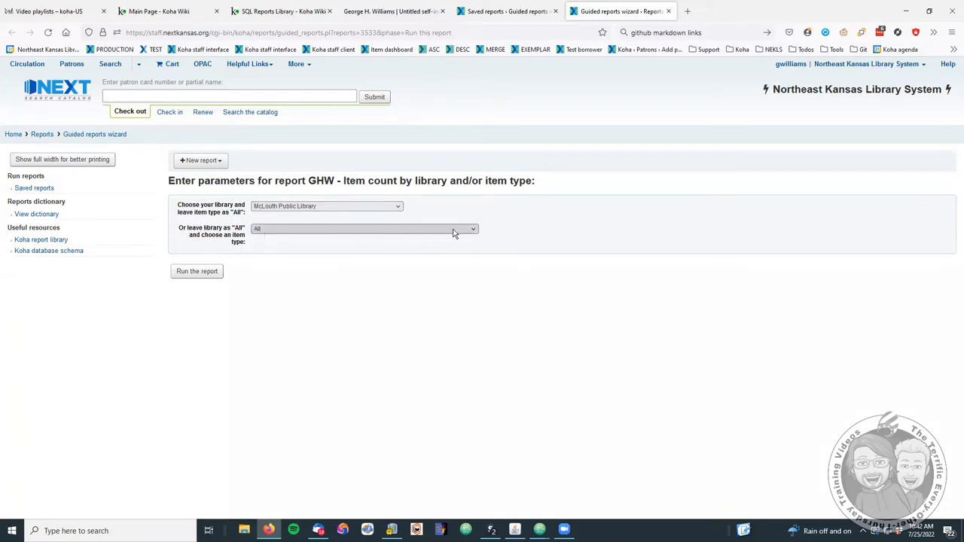
{"action": "mouse_move", "coordinate": [277, 232]}
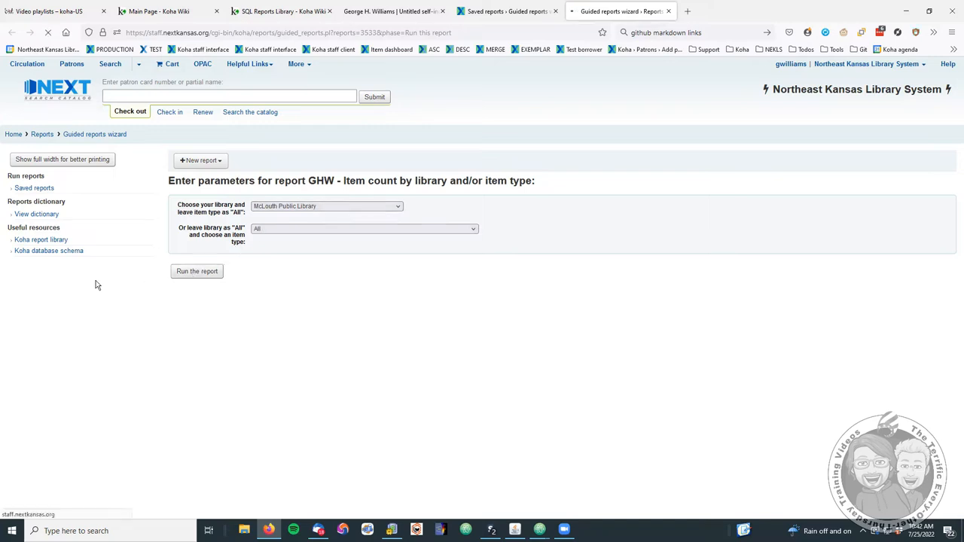
{"action": "mouse_move", "coordinate": [121, 290]}
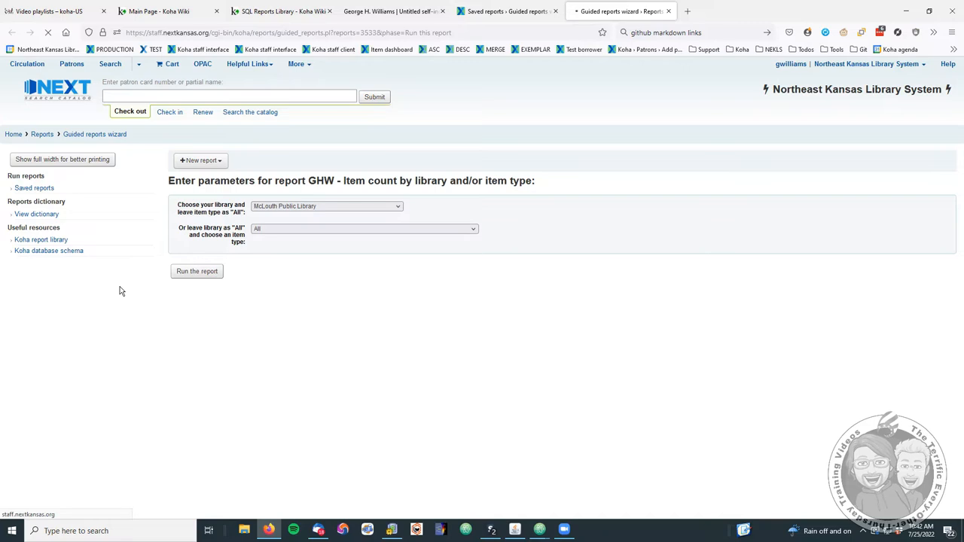
{"action": "left_click", "coordinate": [196, 271]}
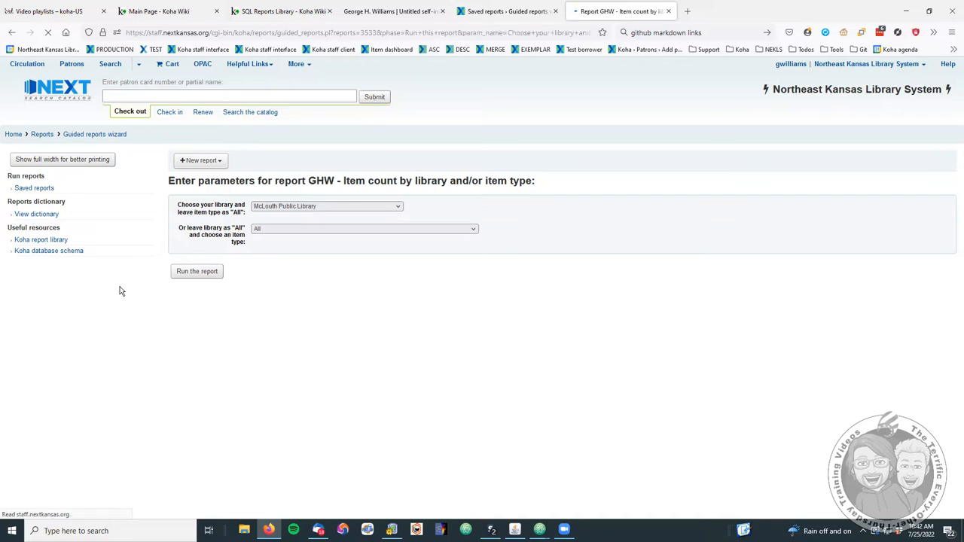
{"action": "left_click", "coordinate": [196, 271]}
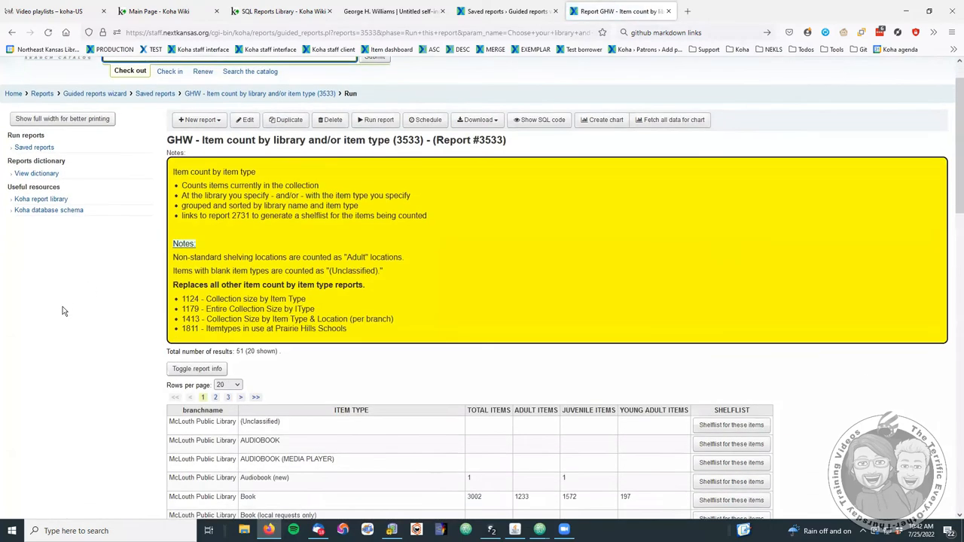
{"action": "scroll", "scroll_direction": "down", "scroll_amount": 3}
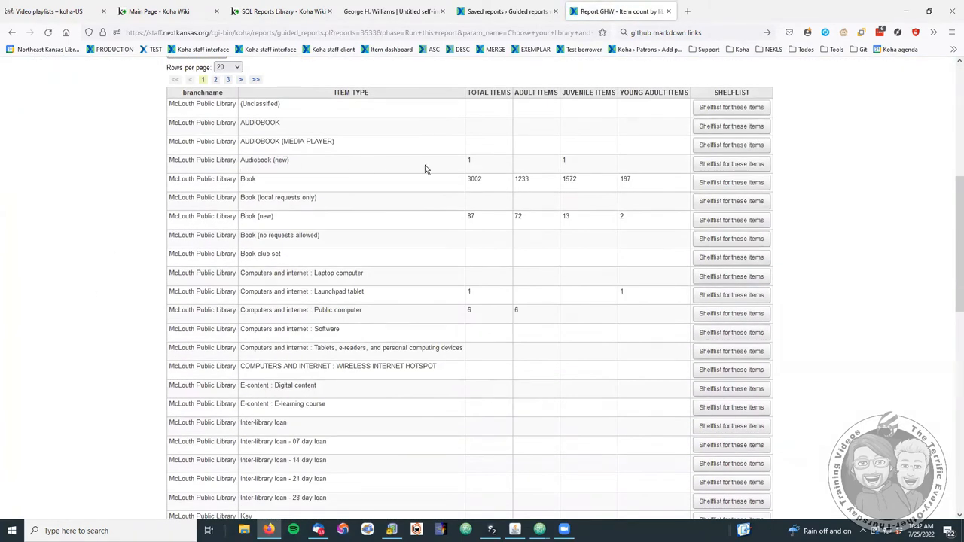
{"action": "mouse_move", "coordinate": [461, 172]}
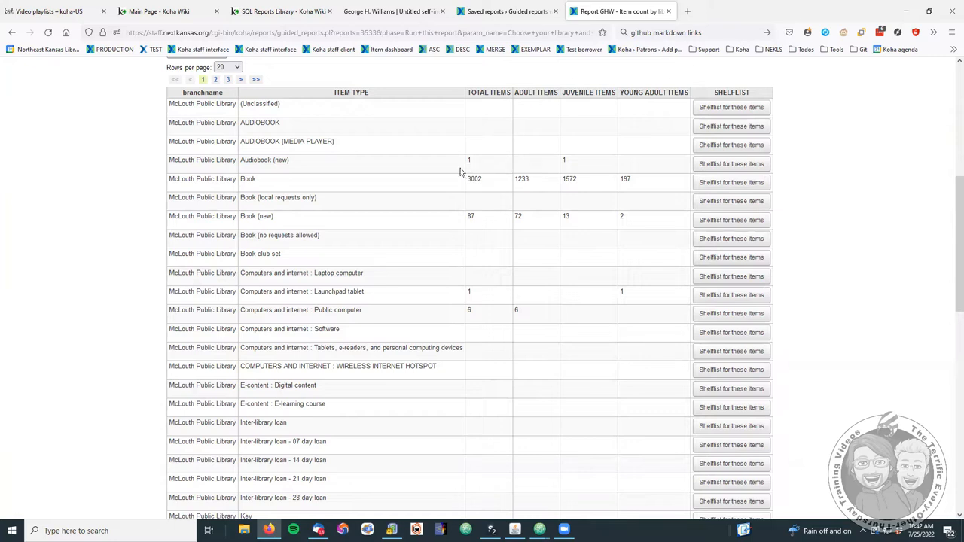
{"action": "scroll", "scroll_direction": "down", "scroll_amount": 3}
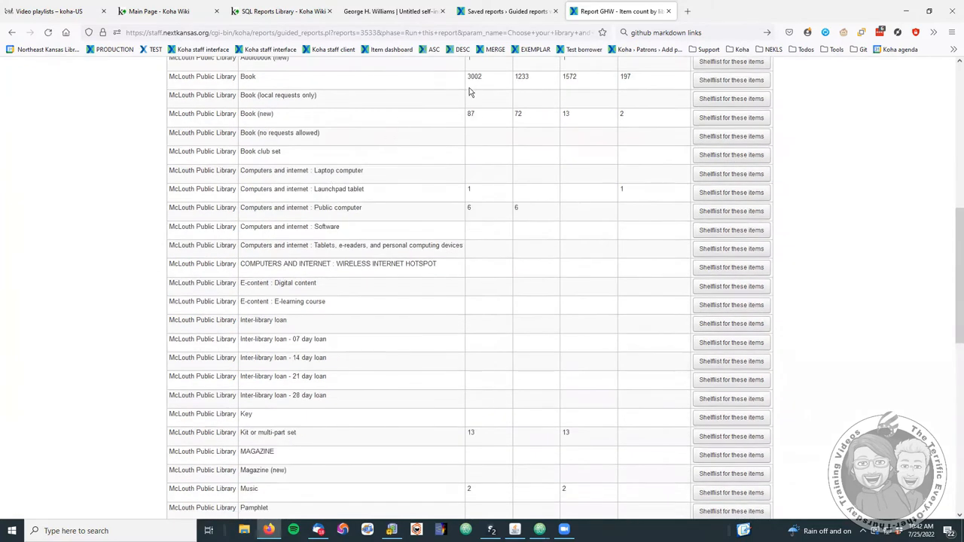
{"action": "mouse_move", "coordinate": [464, 125]}
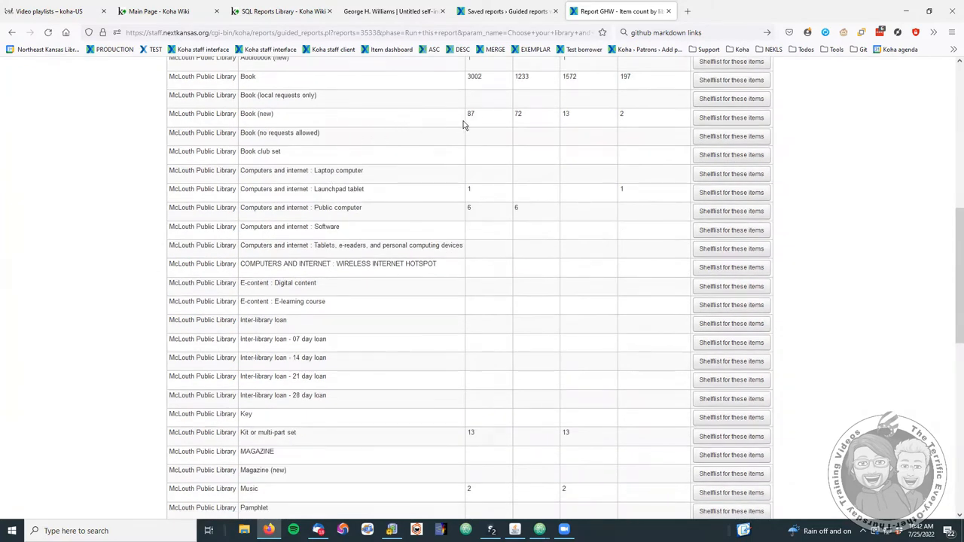
{"action": "mouse_move", "coordinate": [347, 217]}
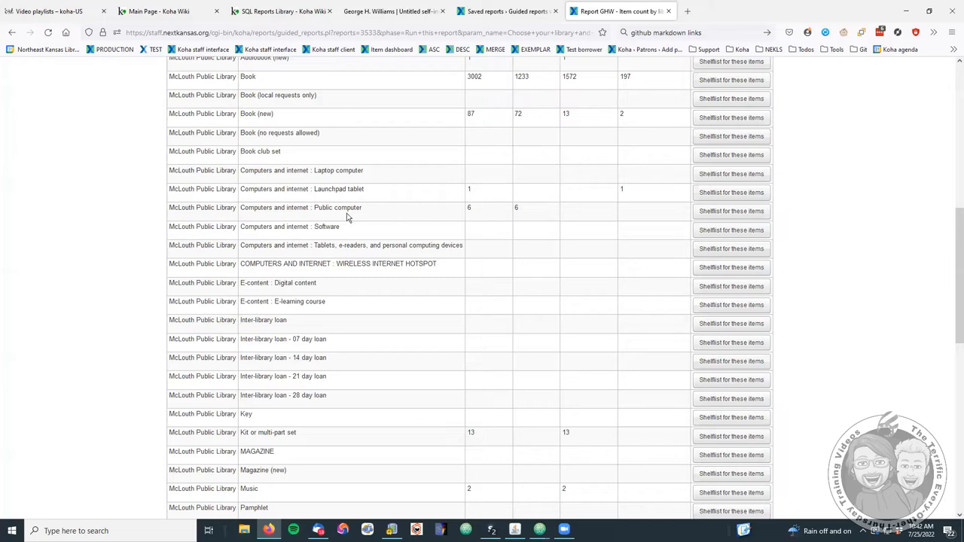
{"action": "scroll", "scroll_direction": "down", "scroll_amount": 3}
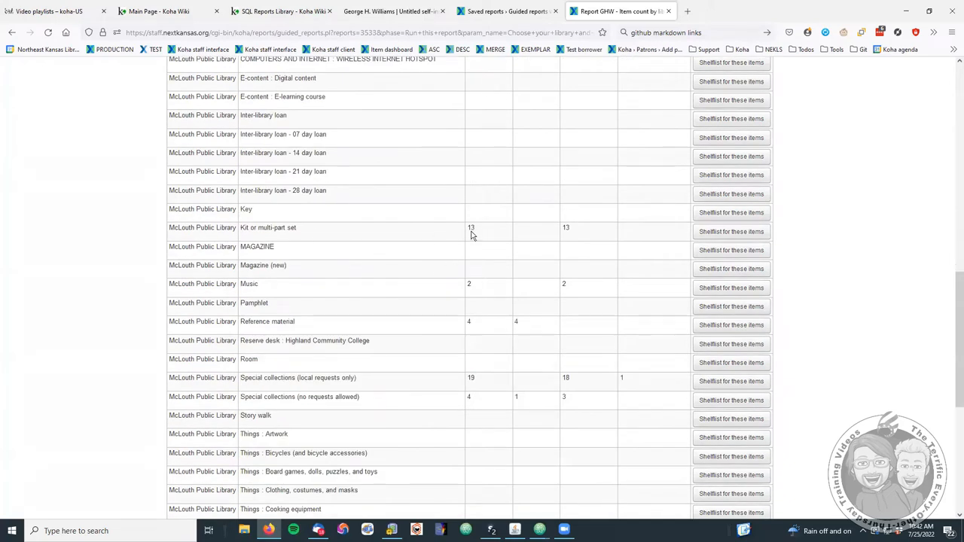
{"action": "scroll", "scroll_direction": "down", "scroll_amount": 3}
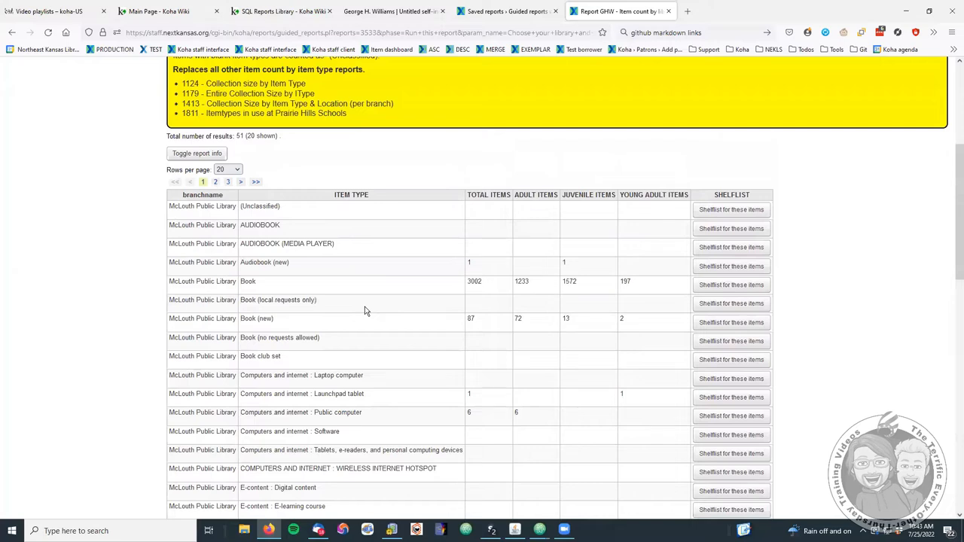
{"action": "scroll", "scroll_direction": "down", "scroll_amount": 3}
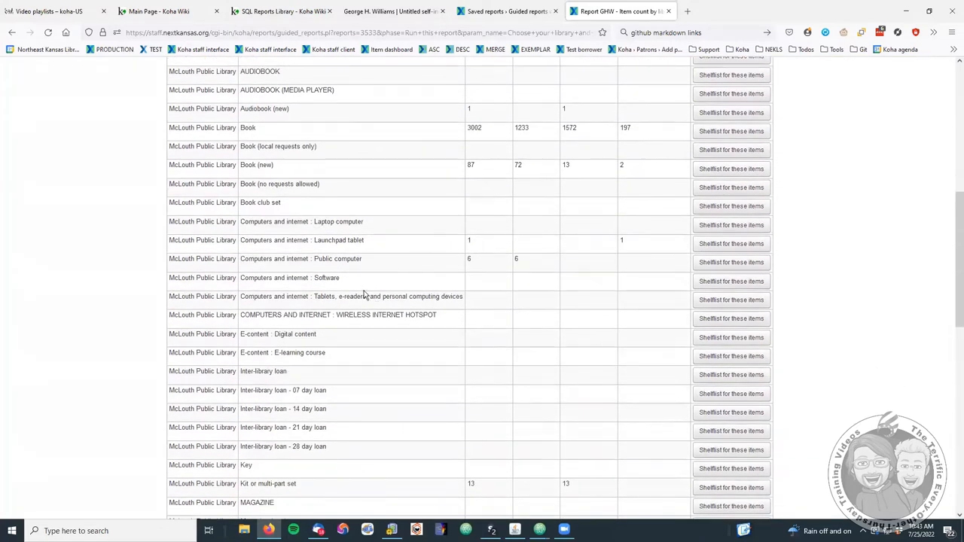
{"action": "scroll", "scroll_direction": "down", "scroll_amount": 3}
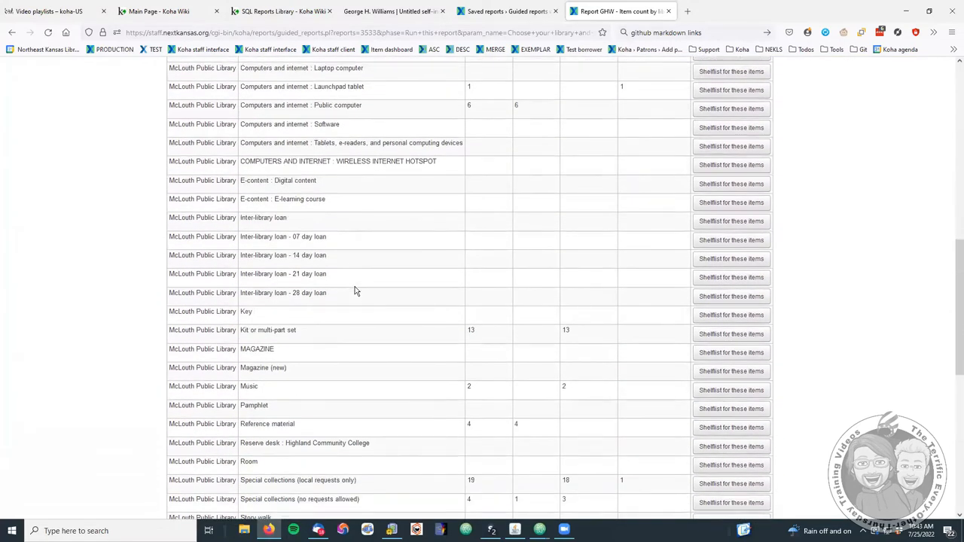
{"action": "scroll", "scroll_direction": "down", "scroll_amount": 3}
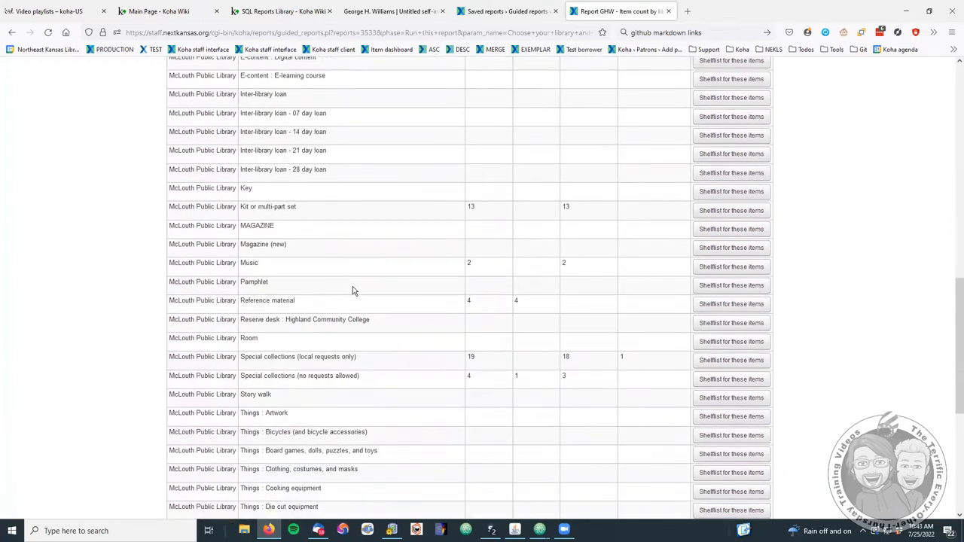
{"action": "scroll", "scroll_direction": "down", "scroll_amount": 3}
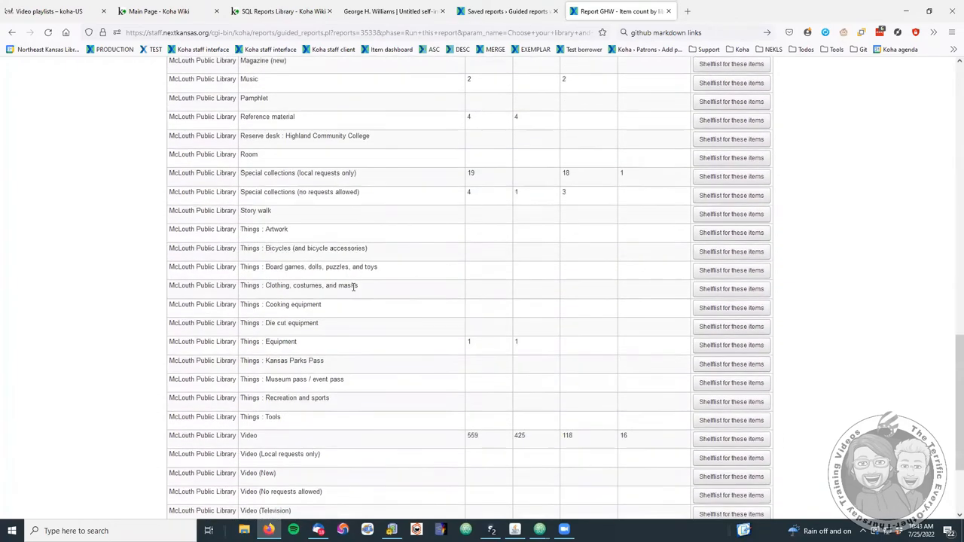
{"action": "mouse_move", "coordinate": [429, 243]}
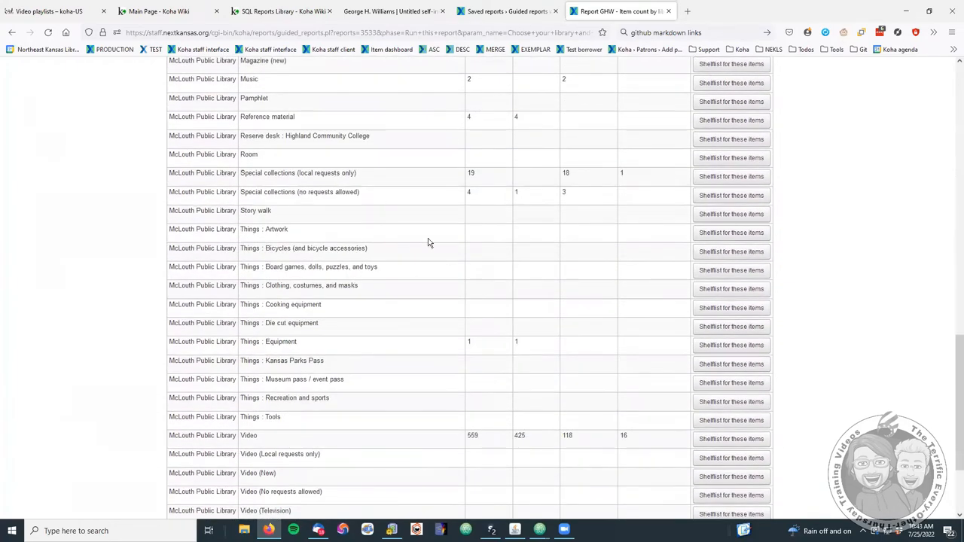
{"action": "mouse_move", "coordinate": [395, 244]}
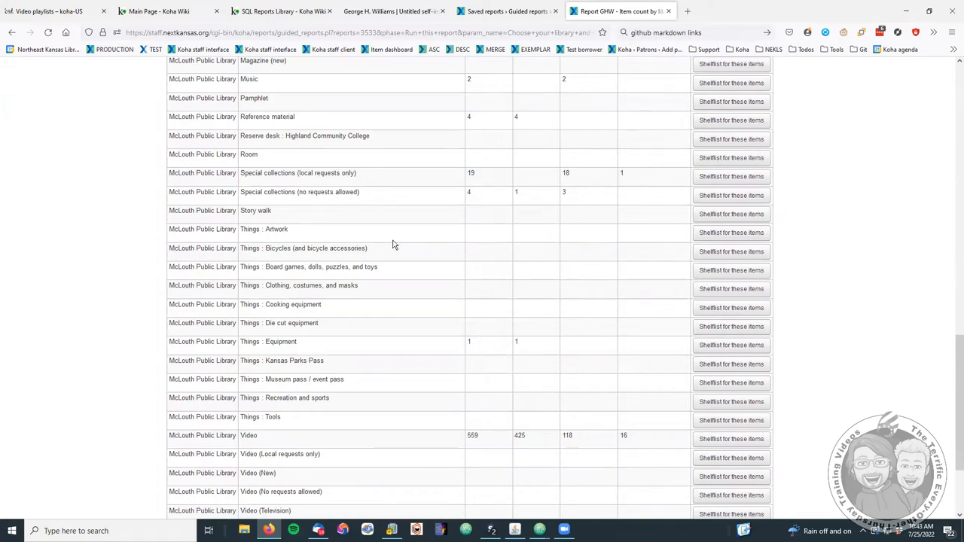
{"action": "mouse_move", "coordinate": [429, 247]}
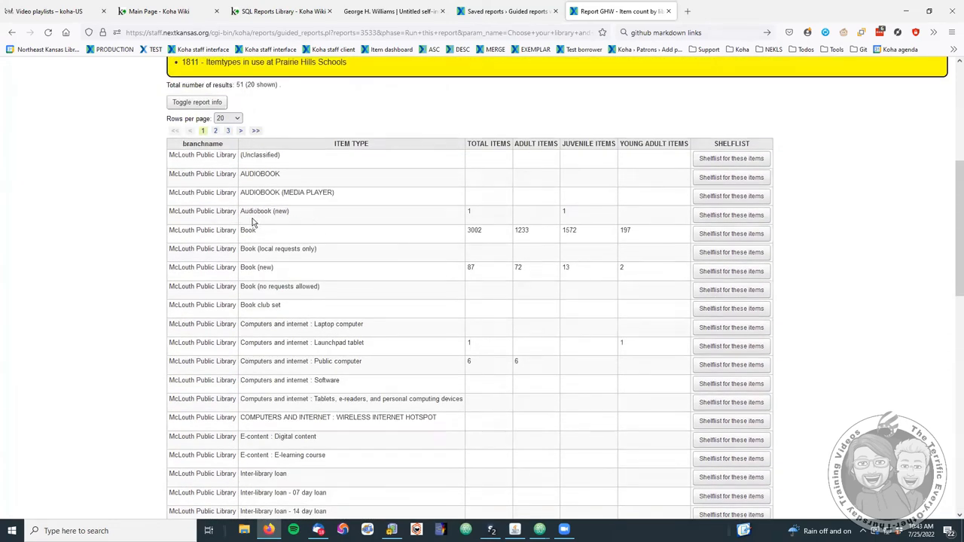
{"action": "mouse_move", "coordinate": [732, 213]}
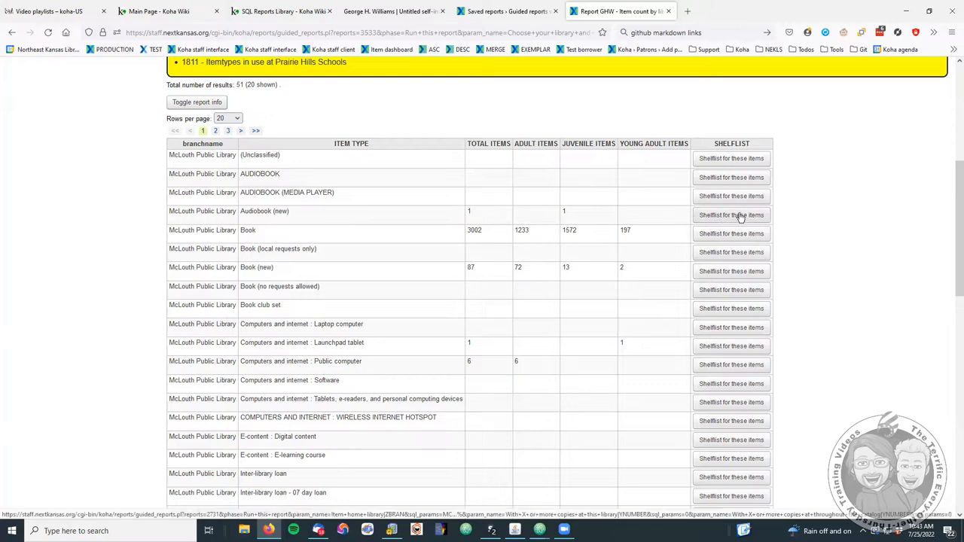
{"action": "mouse_move", "coordinate": [742, 216]}
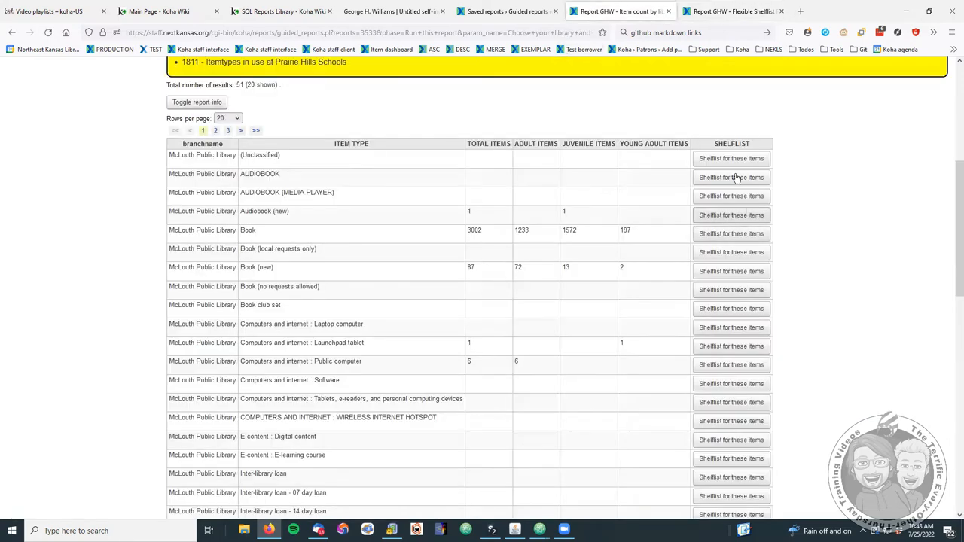
{"action": "mouse_move", "coordinate": [683, 32]}
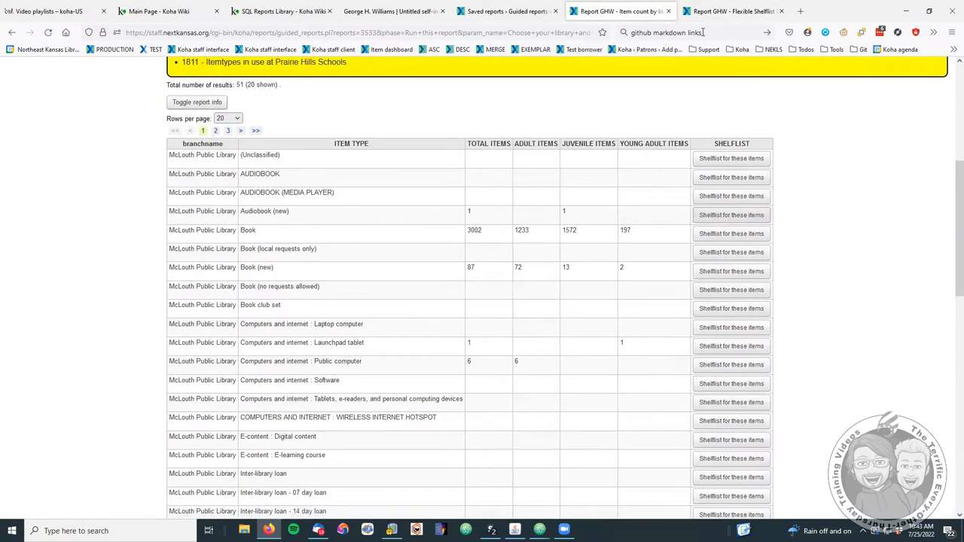
Run the Flexible Shelflist Report to reach its parameter form.
{"action": "left_click", "coordinate": [738, 11]}
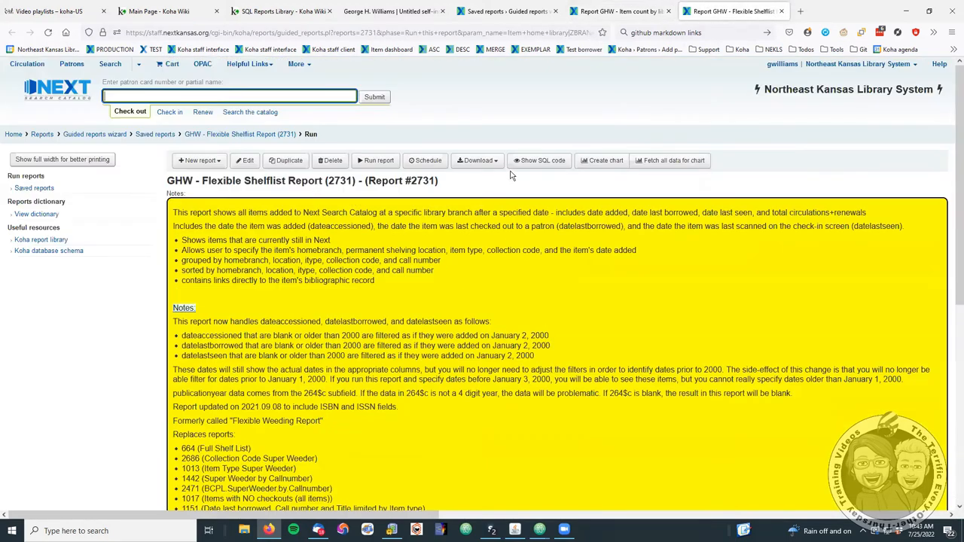
{"action": "left_click", "coordinate": [375, 160]}
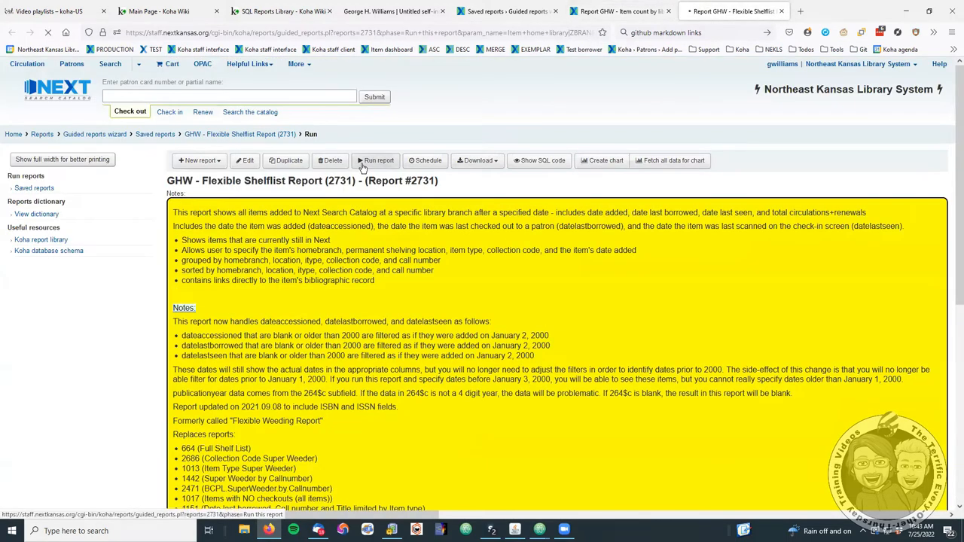
{"action": "left_click", "coordinate": [376, 160]}
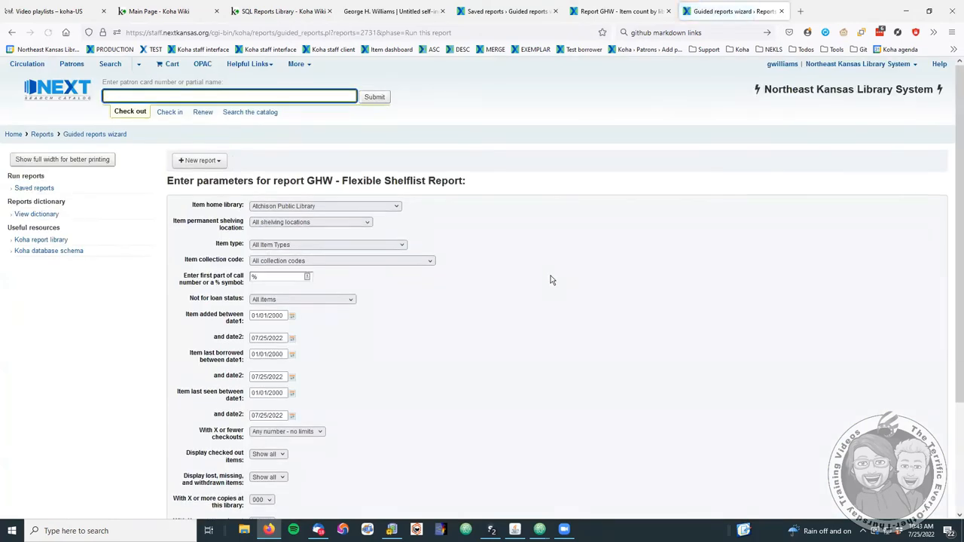
Set Item home library to McLouth Public Library and Item type to Audiobook (new).
{"action": "scroll", "scroll_direction": "down", "scroll_amount": 3}
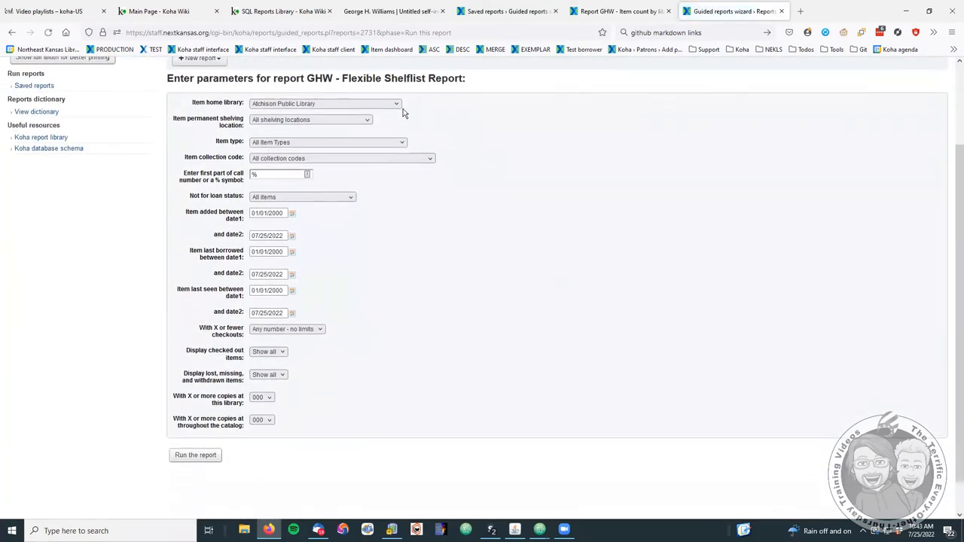
{"action": "mouse_move", "coordinate": [356, 498]}
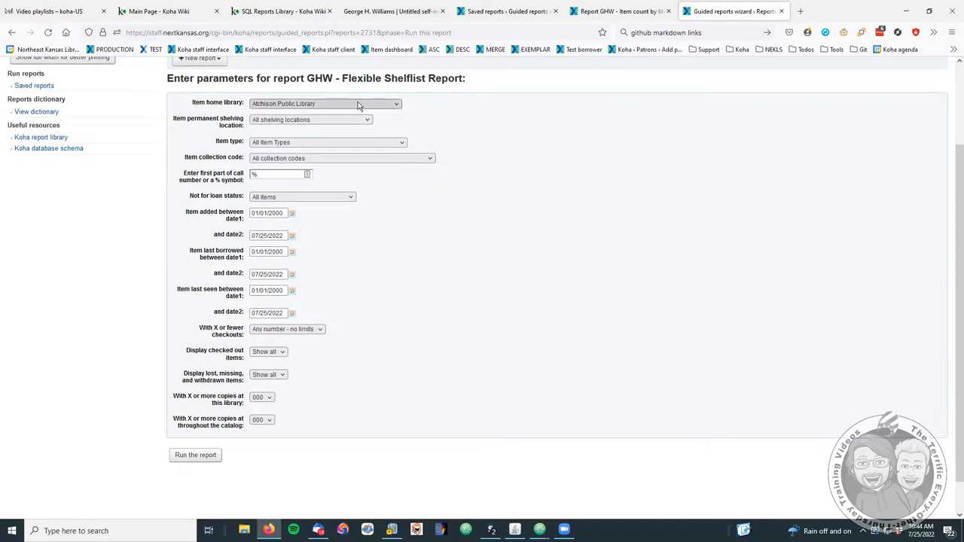
{"action": "left_click", "coordinate": [323, 103]}
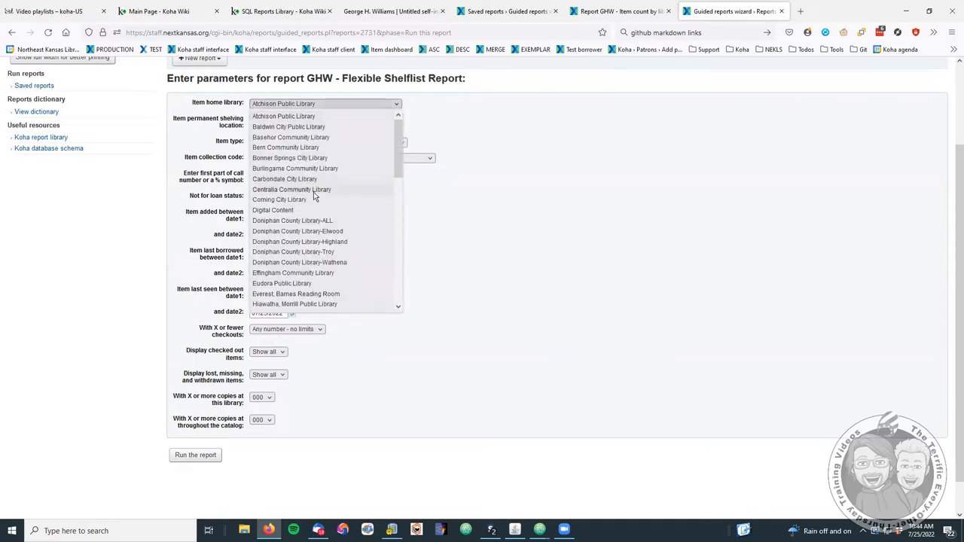
{"action": "scroll", "scroll_direction": "down", "scroll_amount": 3}
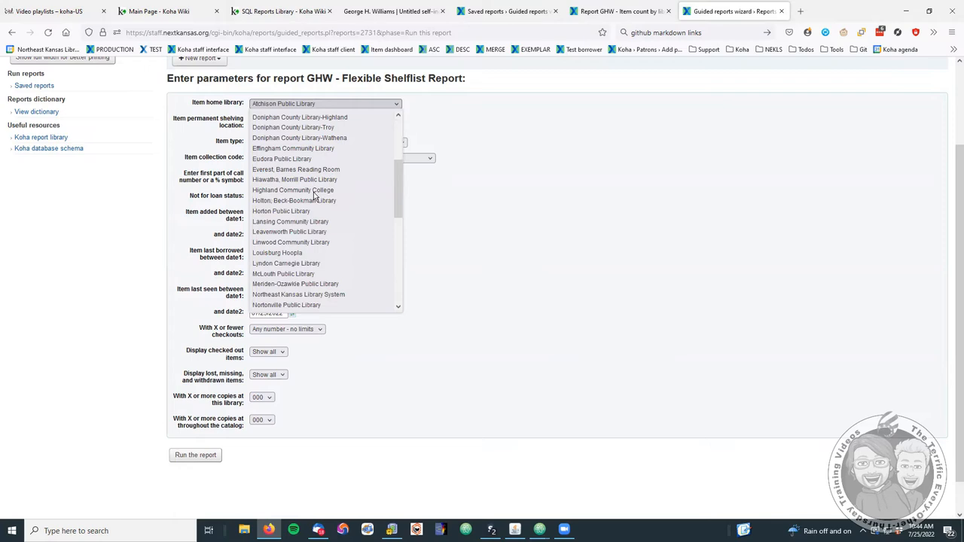
{"action": "mouse_move", "coordinate": [288, 264]}
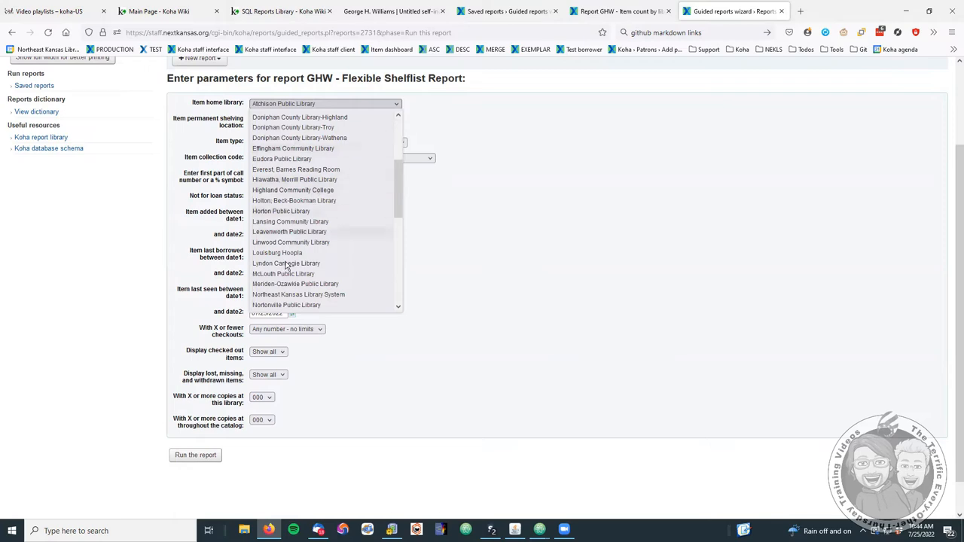
{"action": "left_click", "coordinate": [283, 274]}
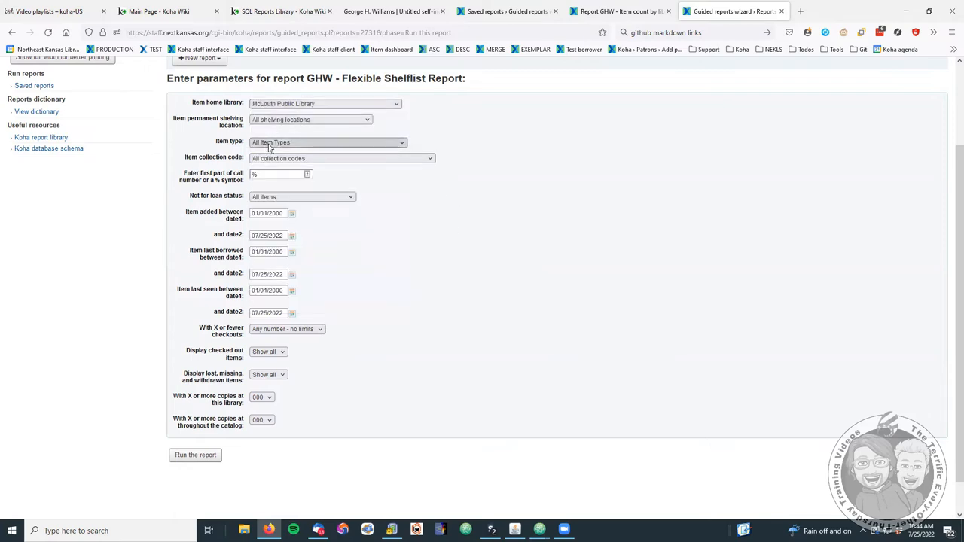
{"action": "left_click", "coordinate": [327, 142]}
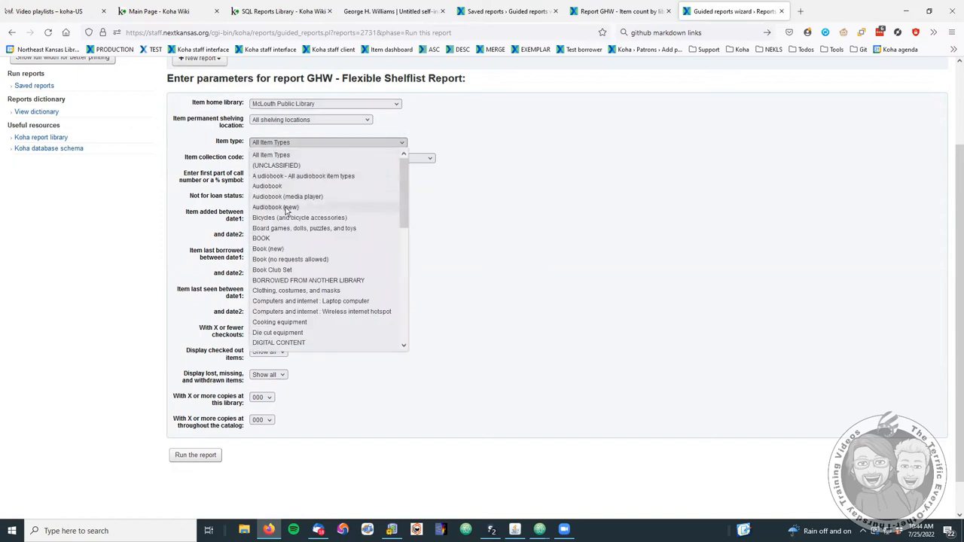
{"action": "left_click", "coordinate": [275, 208]}
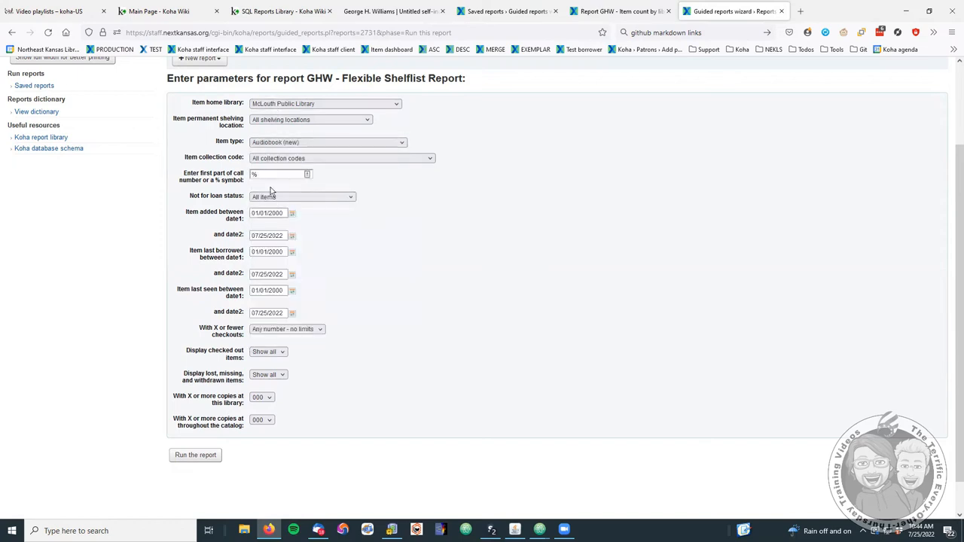
{"action": "left_click", "coordinate": [310, 119]}
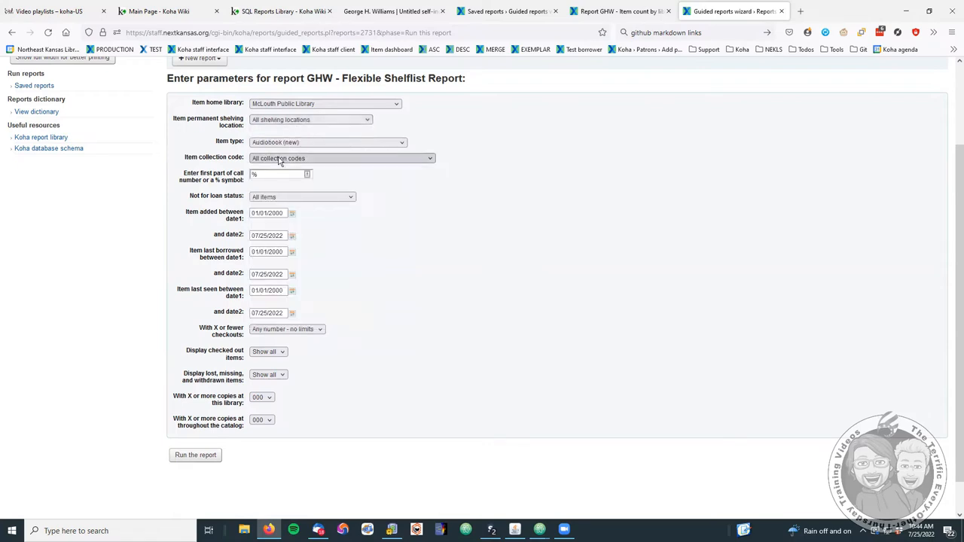
{"action": "left_click", "coordinate": [340, 158]}
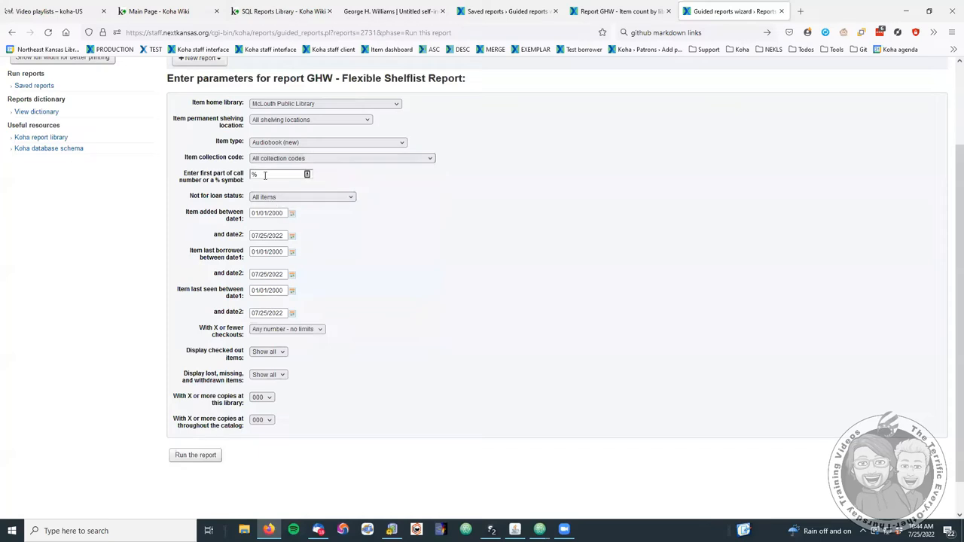
Keep all not-for-loan statuses and show all checked-out, lost and missing items.
{"action": "left_click", "coordinate": [279, 175]}
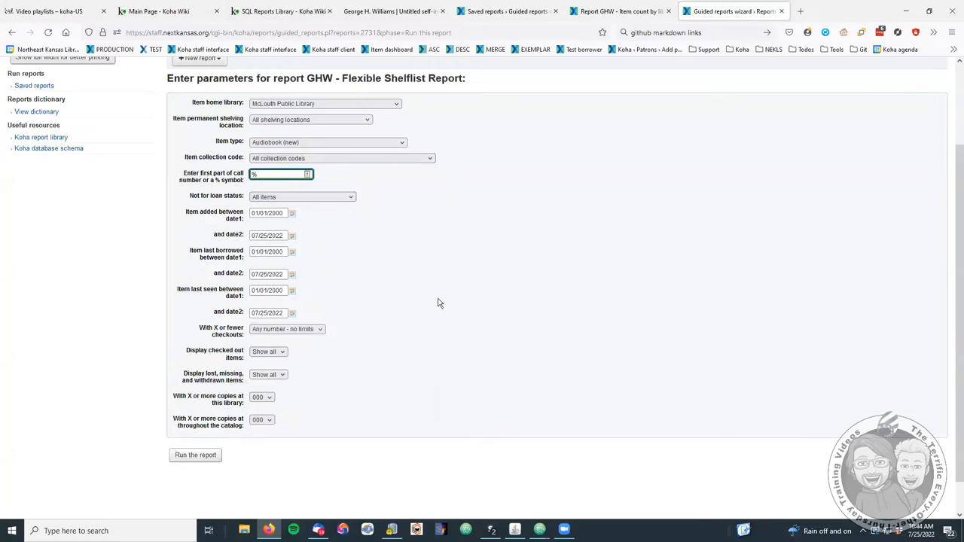
{"action": "mouse_move", "coordinate": [355, 302]}
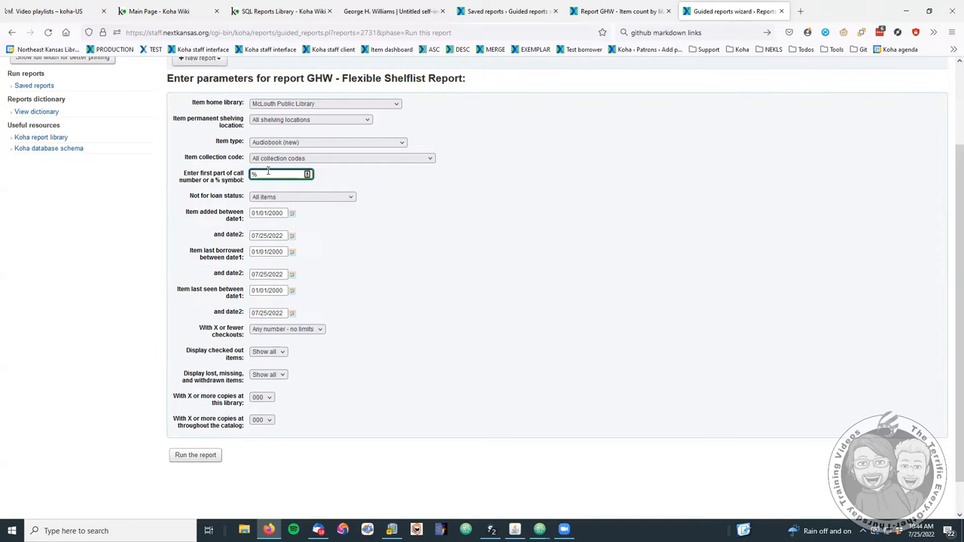
{"action": "left_click", "coordinate": [302, 196]}
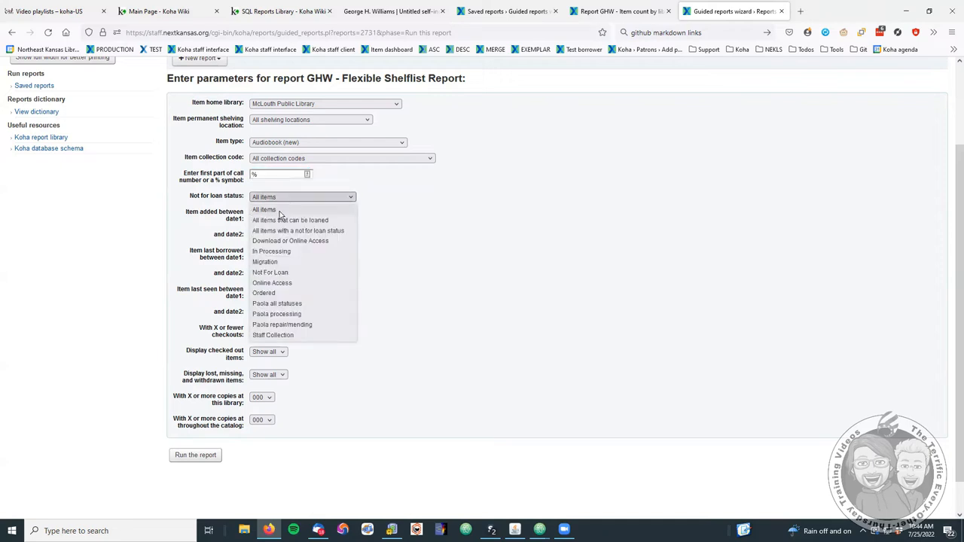
{"action": "left_click", "coordinate": [264, 208]}
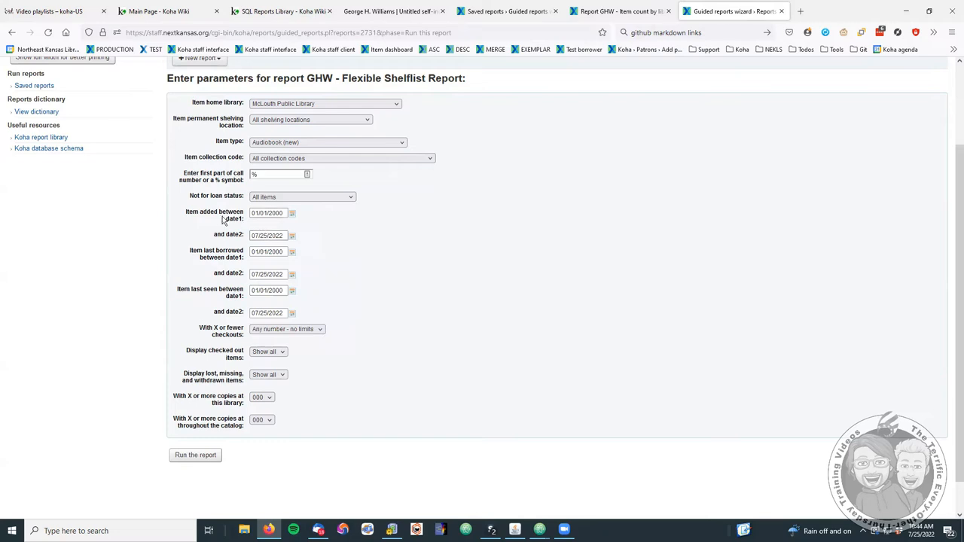
{"action": "mouse_move", "coordinate": [207, 265]}
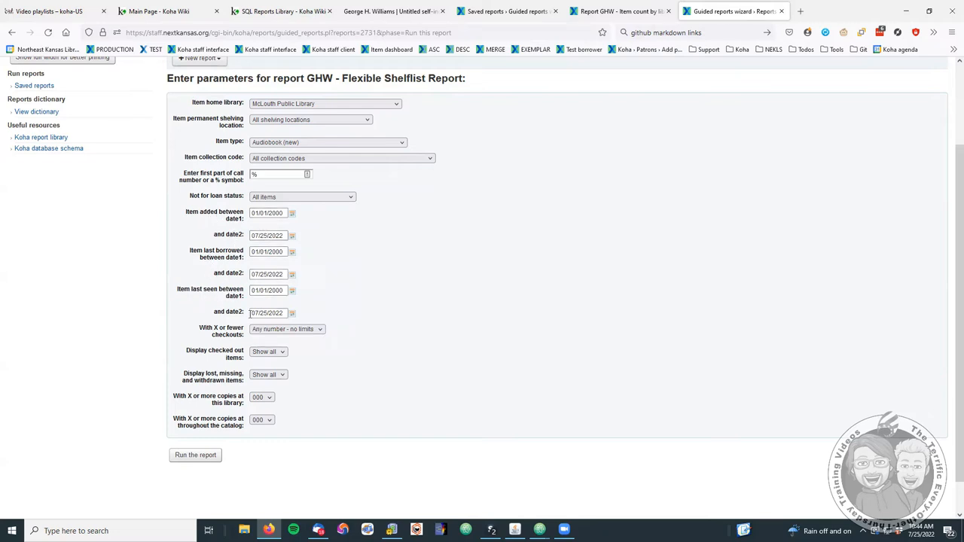
{"action": "left_click", "coordinate": [286, 328]}
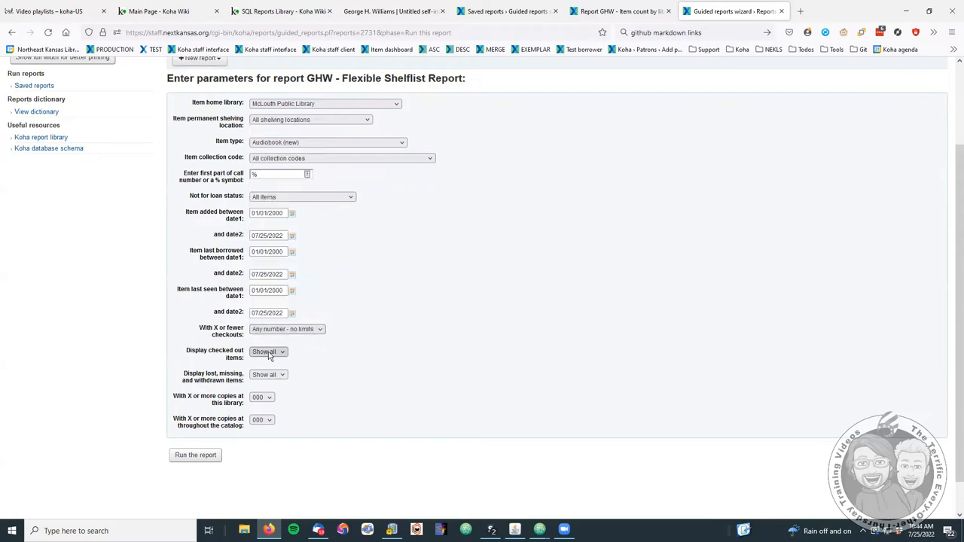
{"action": "left_click", "coordinate": [268, 352]}
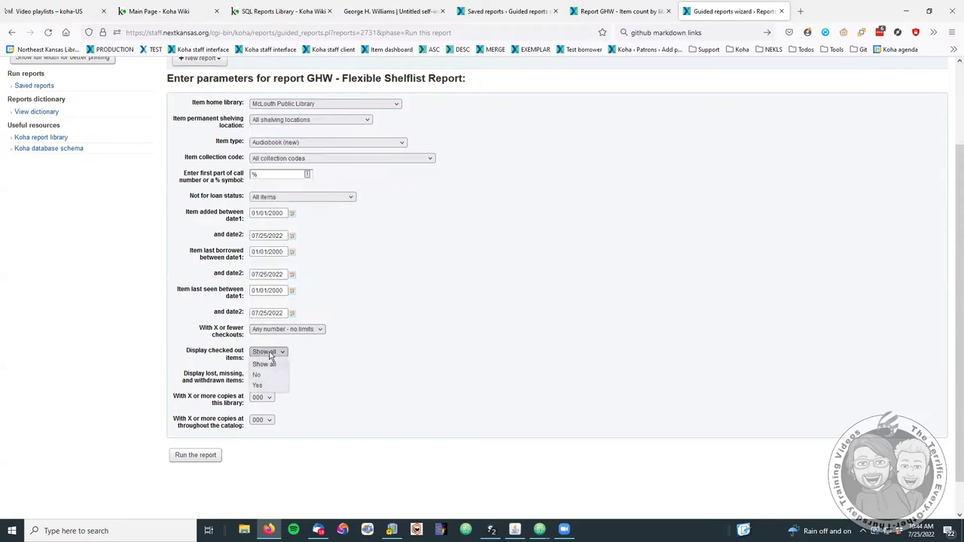
{"action": "left_click", "coordinate": [268, 373]}
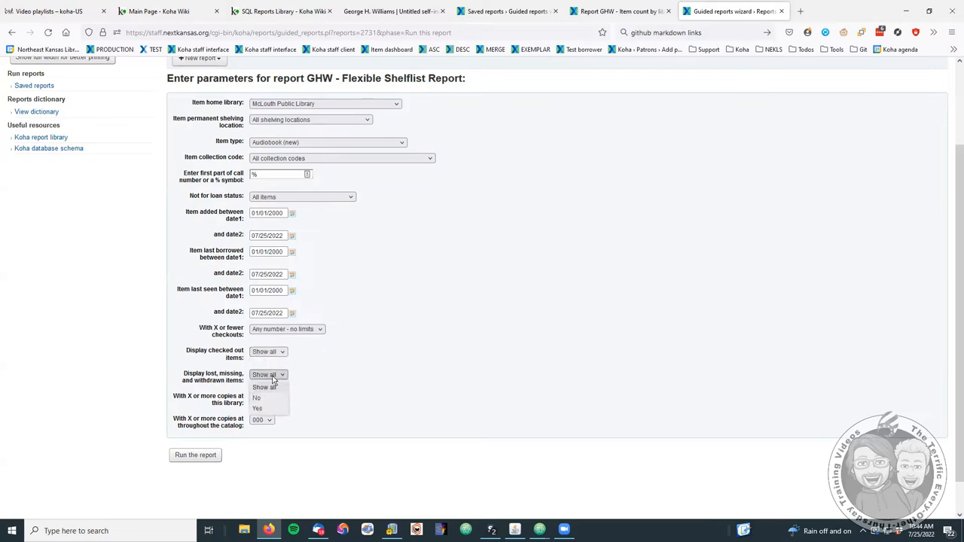
{"action": "left_click", "coordinate": [262, 387]}
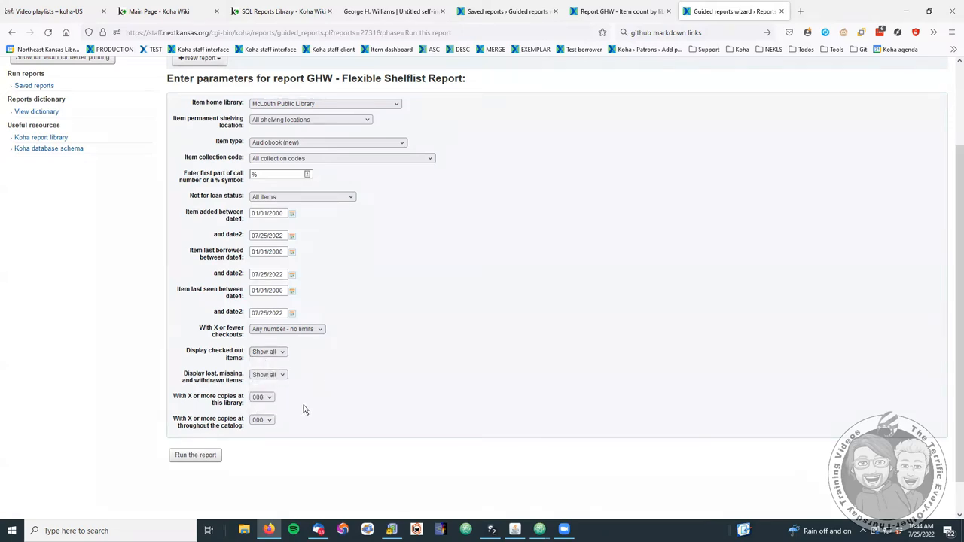
{"action": "left_click", "coordinate": [262, 397]}
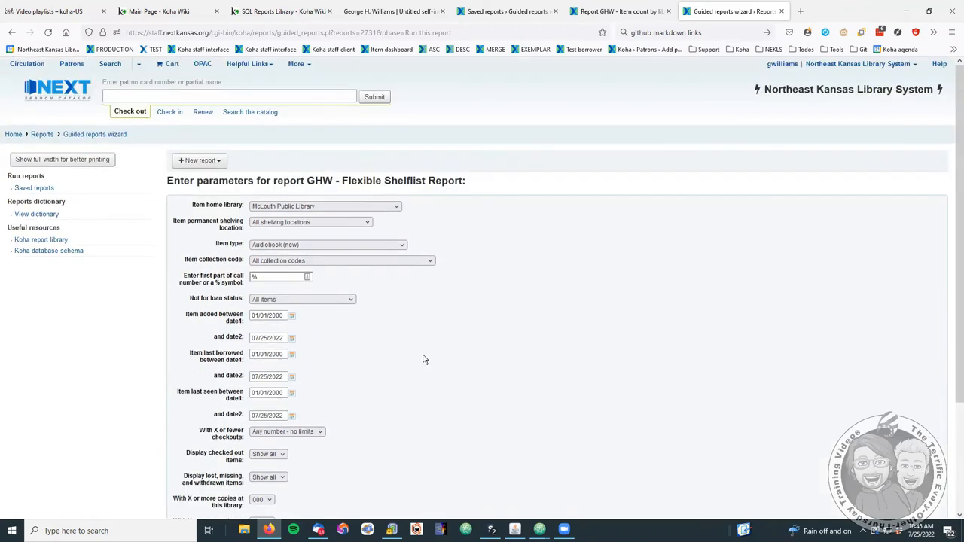
{"action": "scroll", "scroll_direction": "down", "scroll_amount": 3}
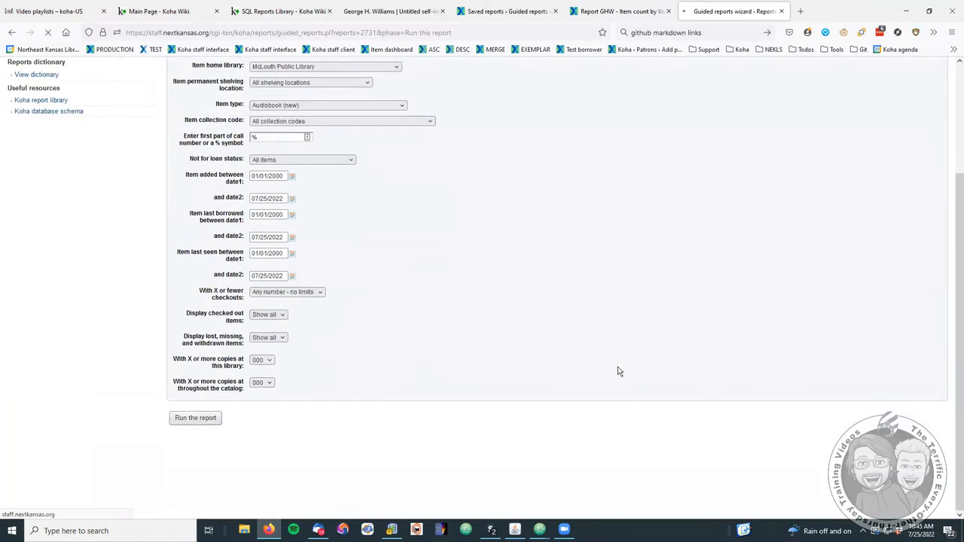
Run the shelflist report, then Replace All '&param' markers in the link in Atom.
{"action": "left_click", "coordinate": [195, 418]}
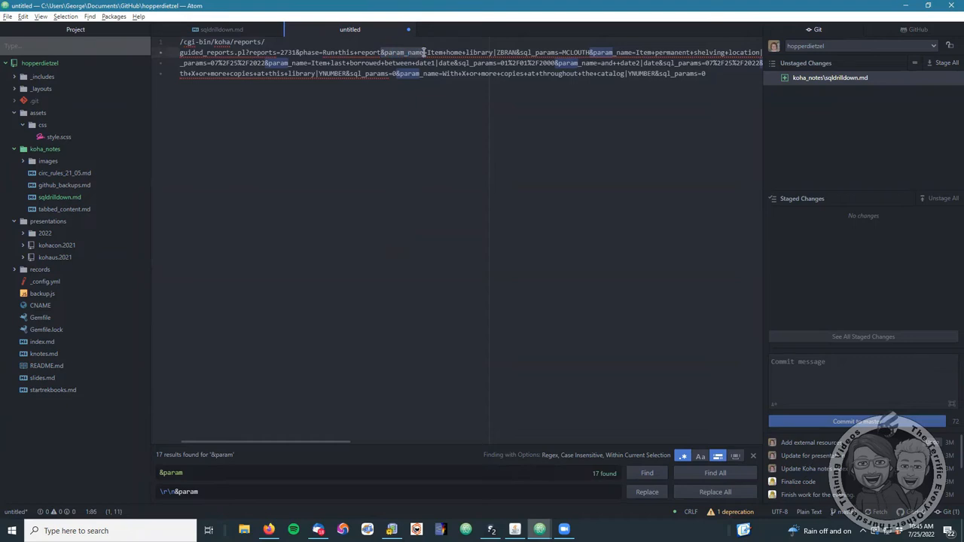
{"action": "mouse_move", "coordinate": [623, 455]}
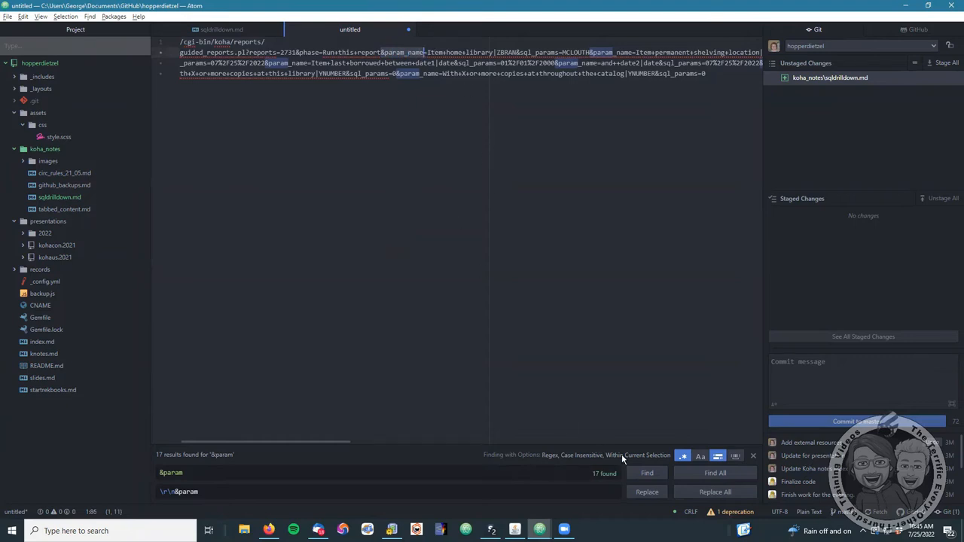
{"action": "left_click", "coordinate": [735, 454]}
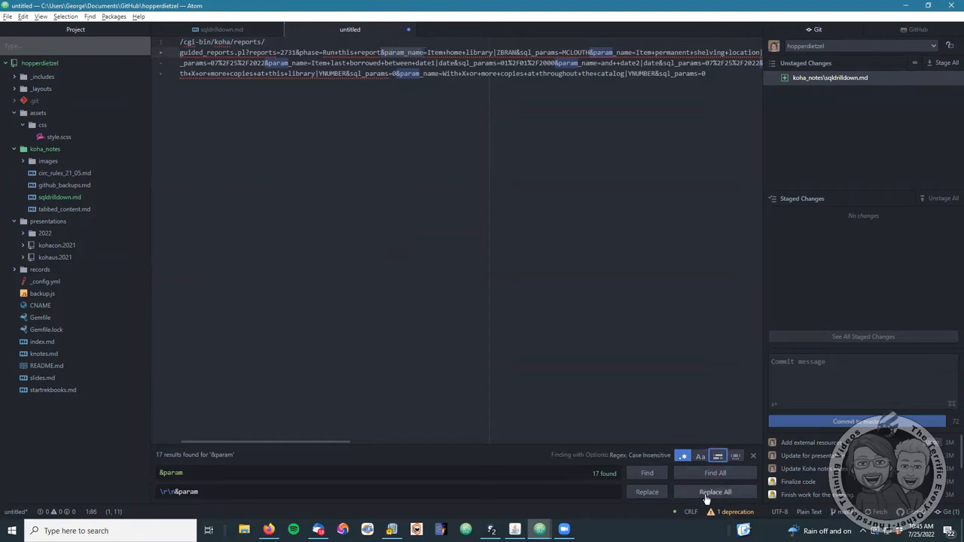
{"action": "left_click", "coordinate": [715, 491]}
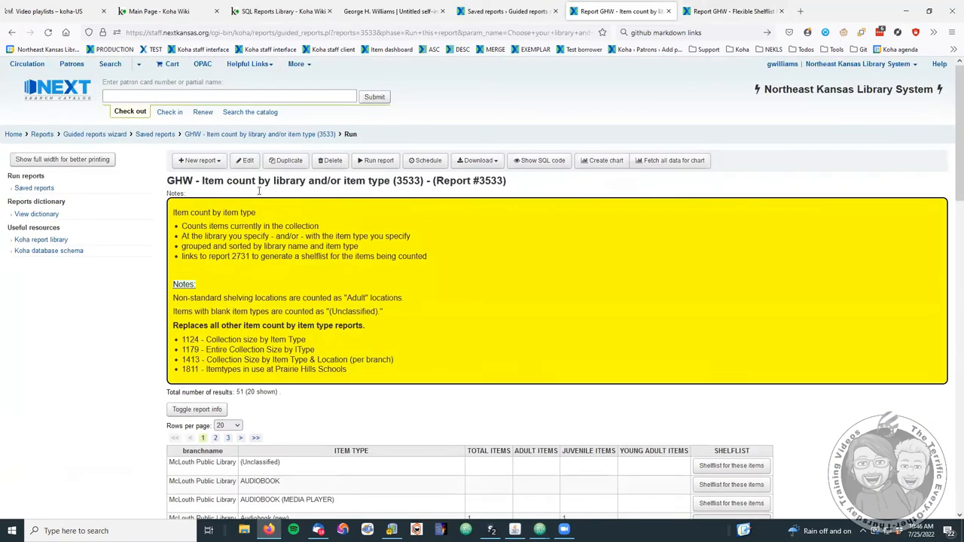
Edit report 3533's SQL and review the CONCAT block building the report 2731 shelflist href.
{"action": "left_click", "coordinate": [244, 159]}
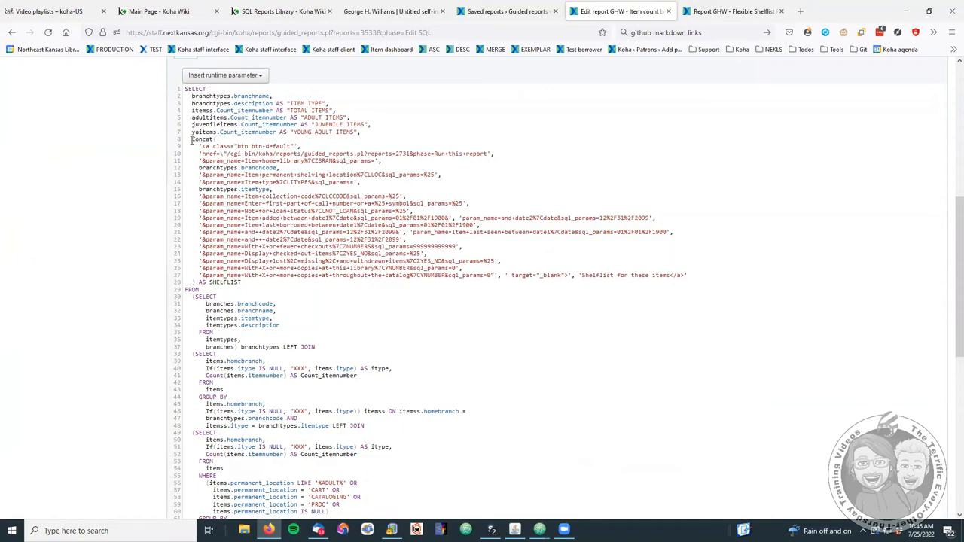
{"action": "left_click_drag", "start_coordinate": [191, 139], "coordinate": [256, 283]}
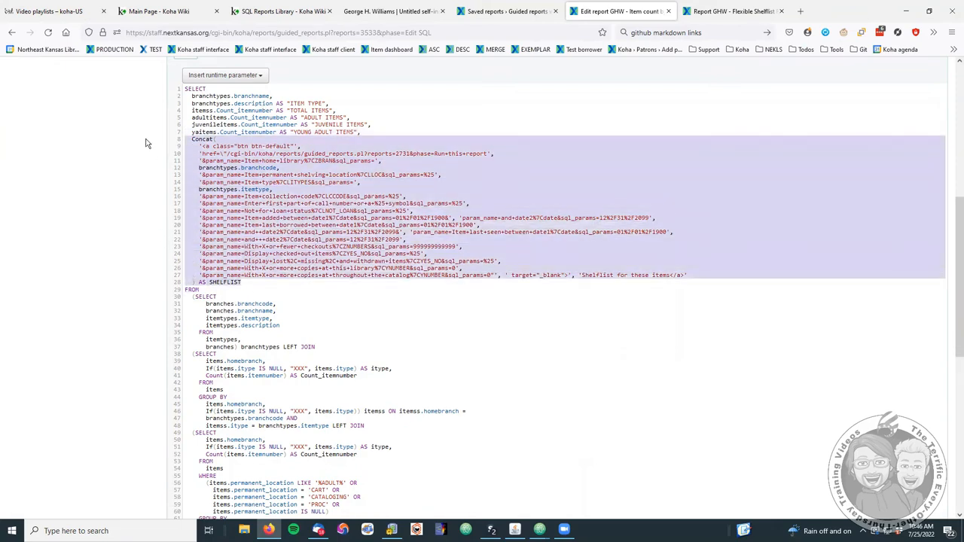
{"action": "mouse_move", "coordinate": [248, 144]}
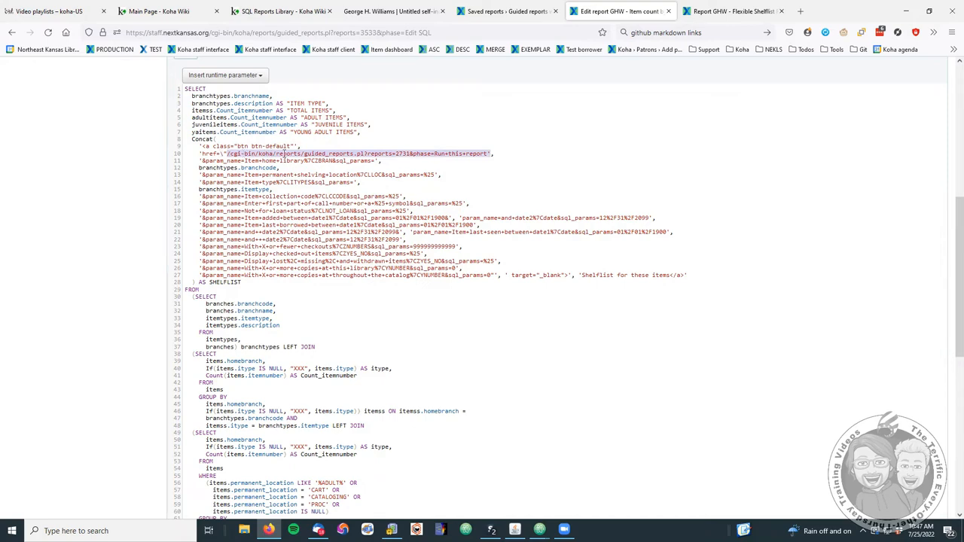
{"action": "mouse_move", "coordinate": [393, 155]}
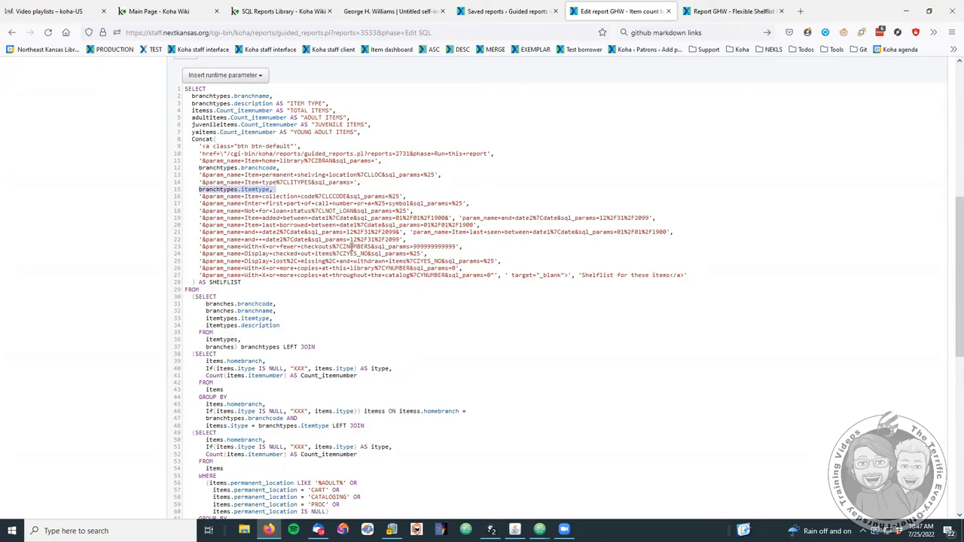
{"action": "mouse_move", "coordinate": [150, 238]}
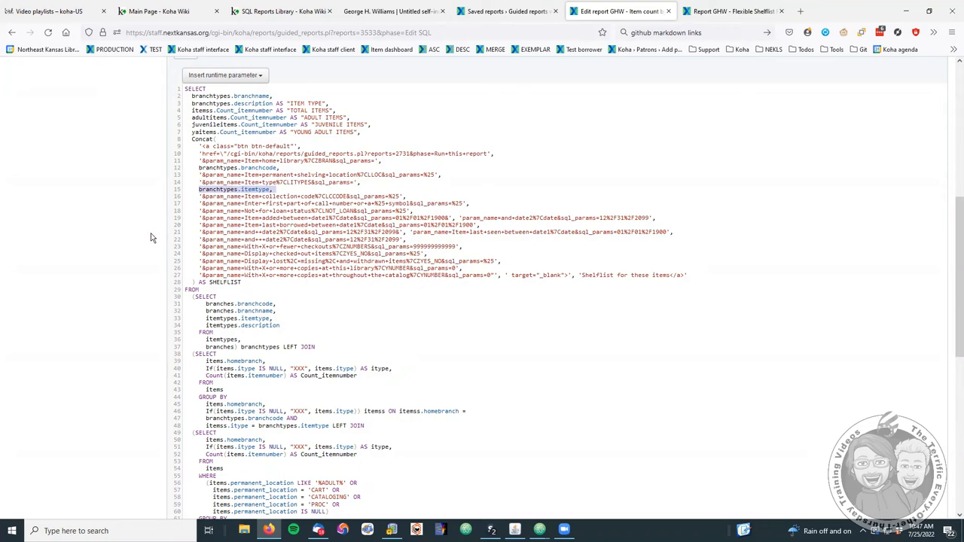
{"action": "scroll", "scroll_direction": "down", "scroll_amount": 3}
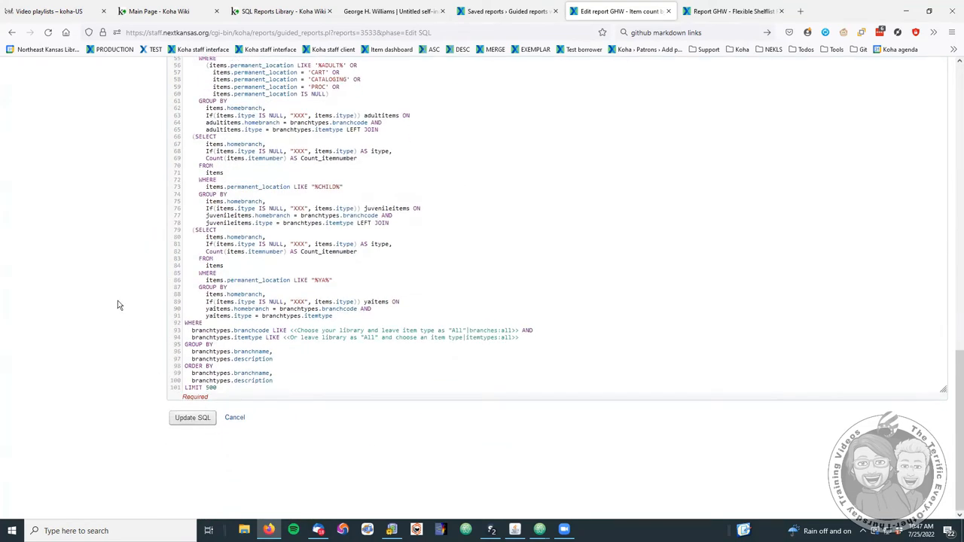
Update the SQL and rerun the item-count report for McLouth Public Library.
{"action": "left_click", "coordinate": [193, 417]}
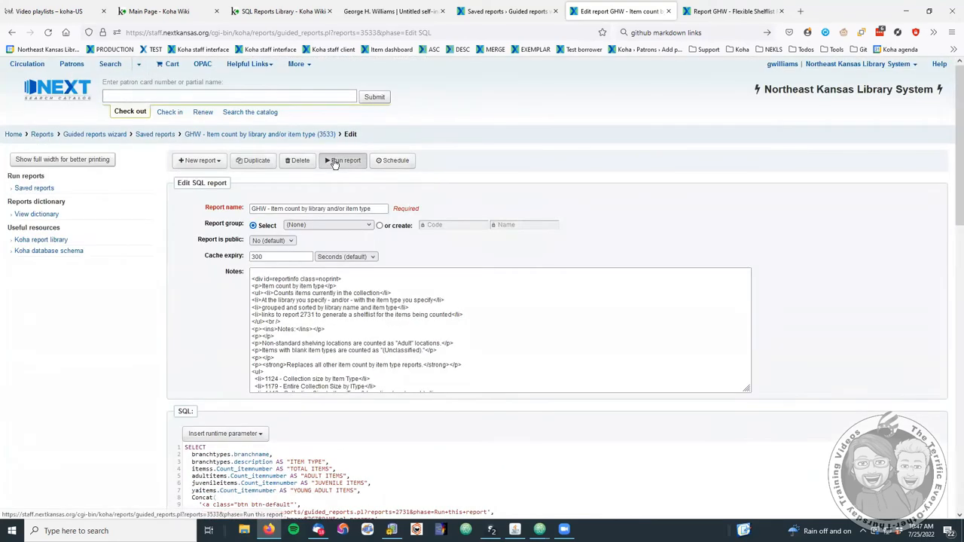
{"action": "left_click", "coordinate": [342, 159]}
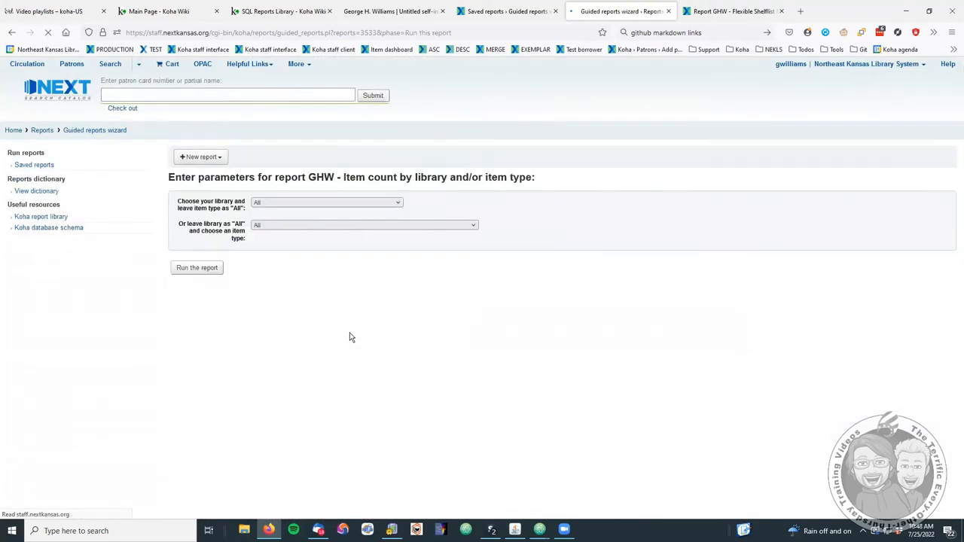
{"action": "left_click", "coordinate": [325, 205]}
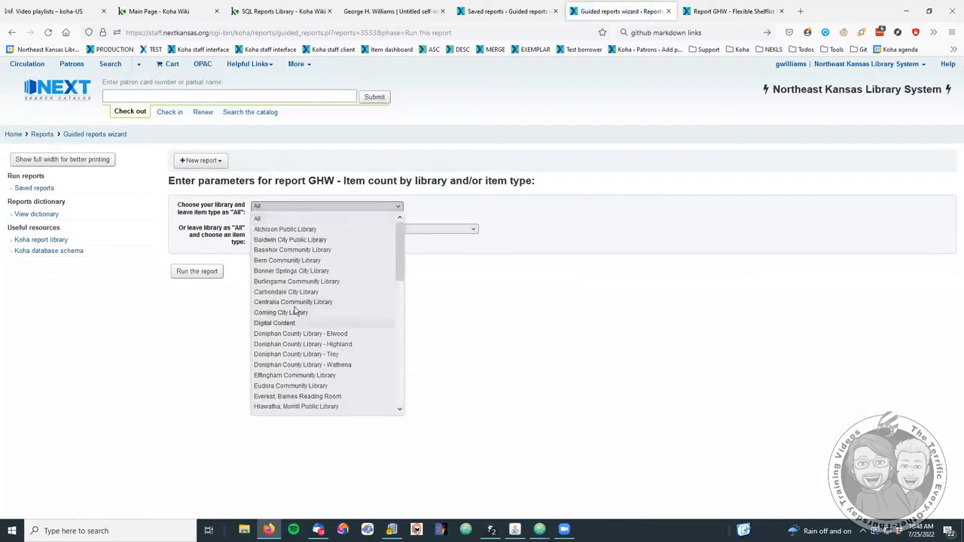
{"action": "scroll", "scroll_direction": "down", "scroll_amount": 3}
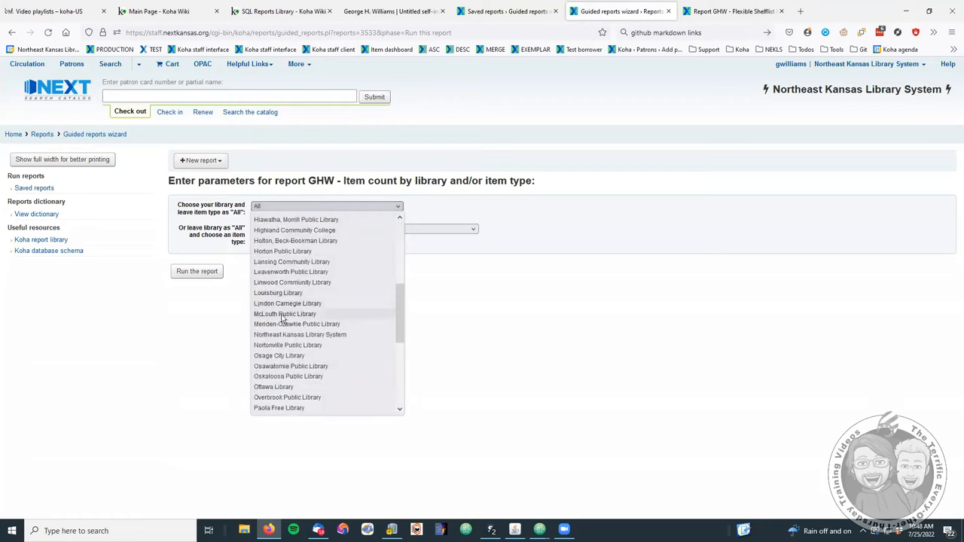
{"action": "left_click", "coordinate": [285, 313]}
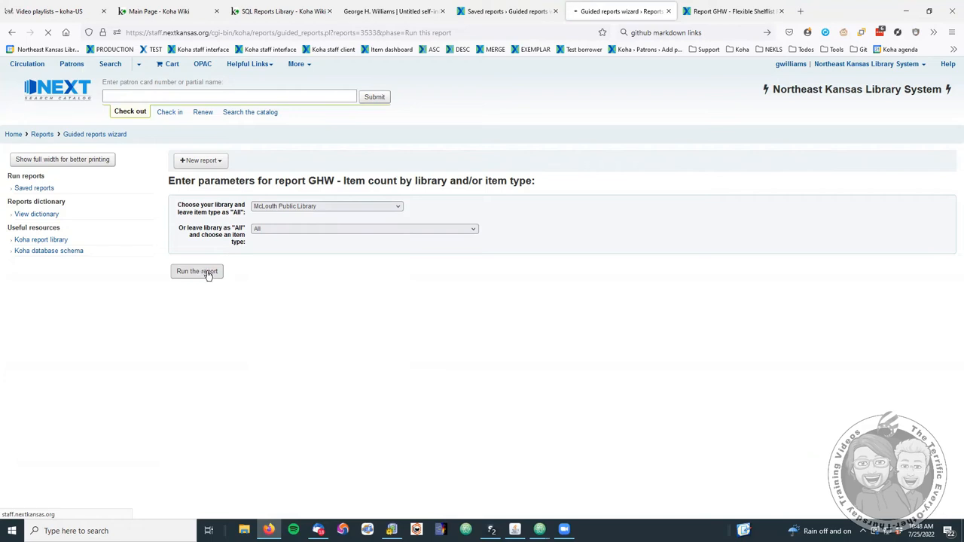
{"action": "left_click", "coordinate": [196, 271]}
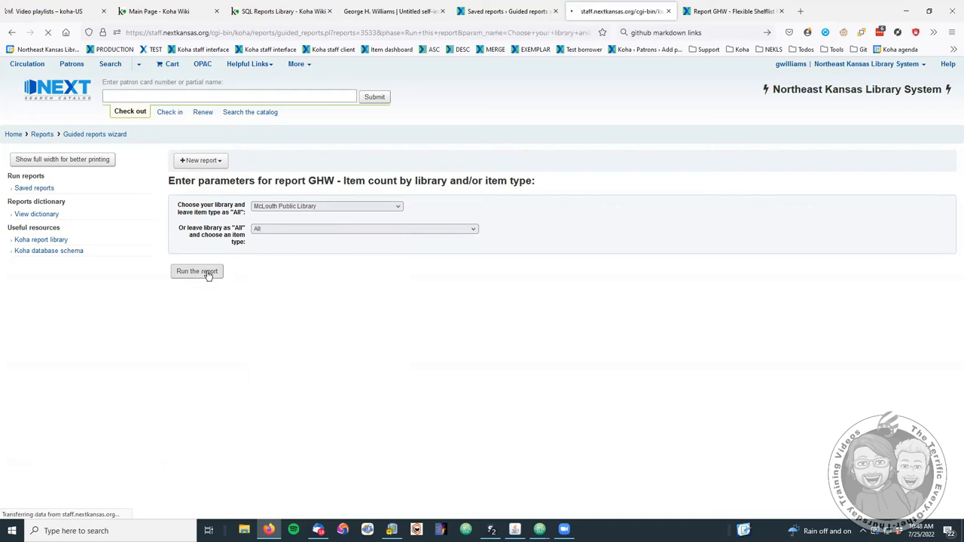
{"action": "left_click", "coordinate": [196, 271]}
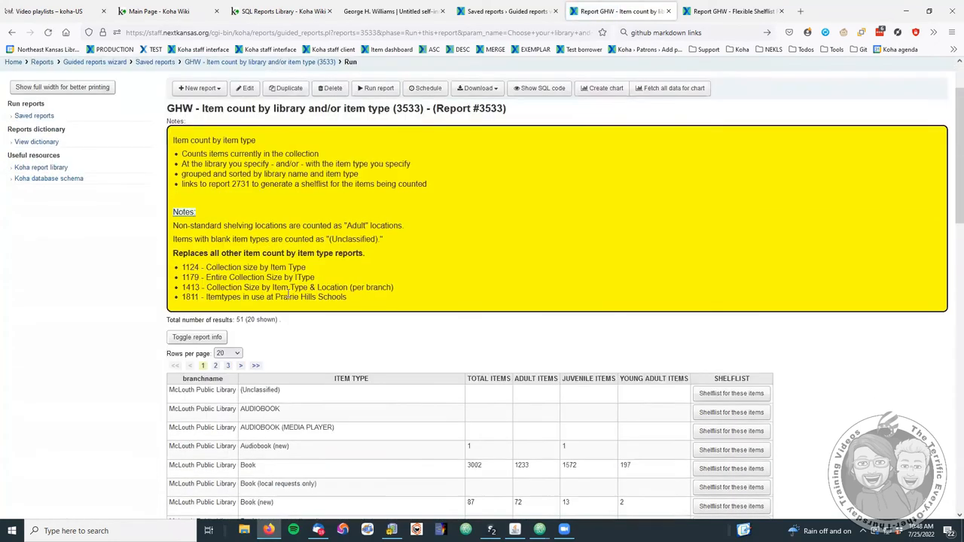
Scroll the result rows and select the Audiobook (new) item type text.
{"action": "scroll", "scroll_direction": "down", "scroll_amount": 3}
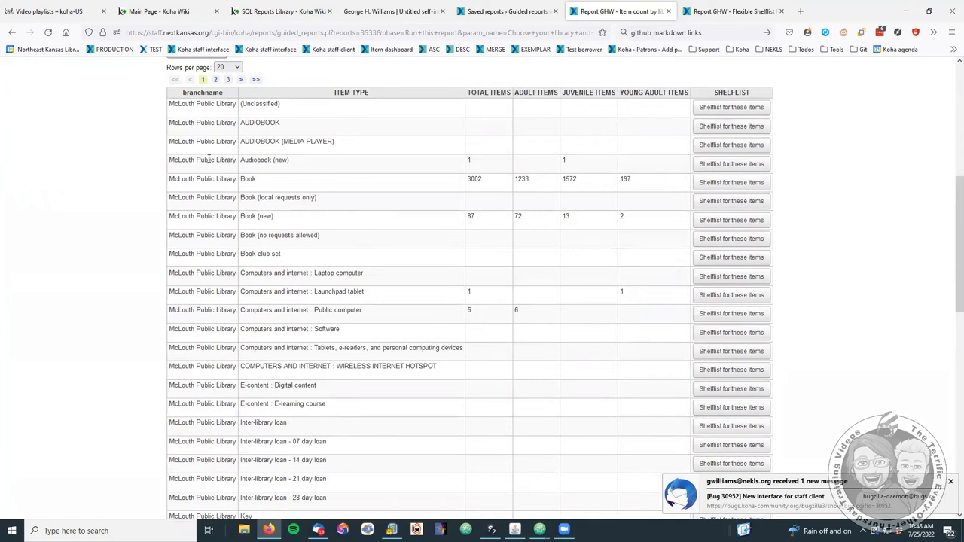
{"action": "double_click", "coordinate": [202, 159]}
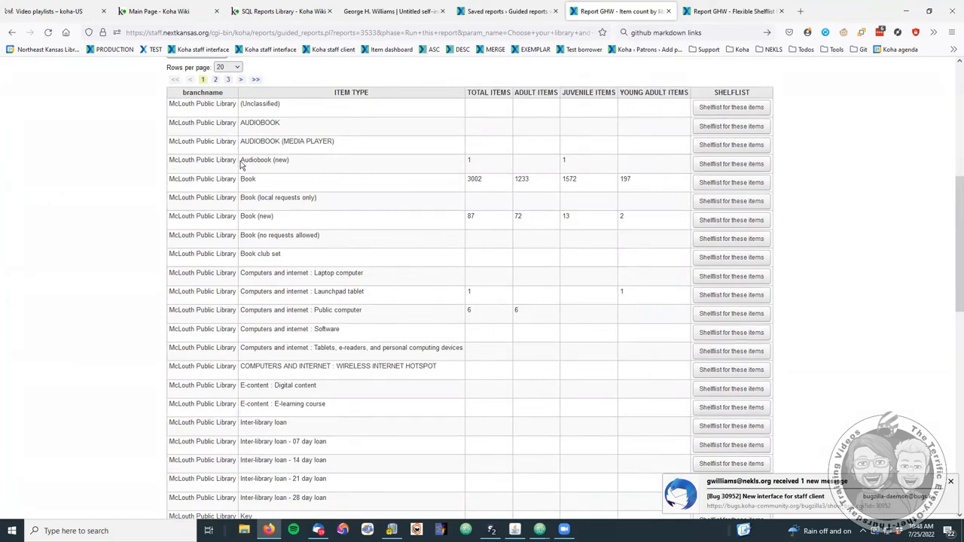
{"action": "double_click", "coordinate": [265, 160]}
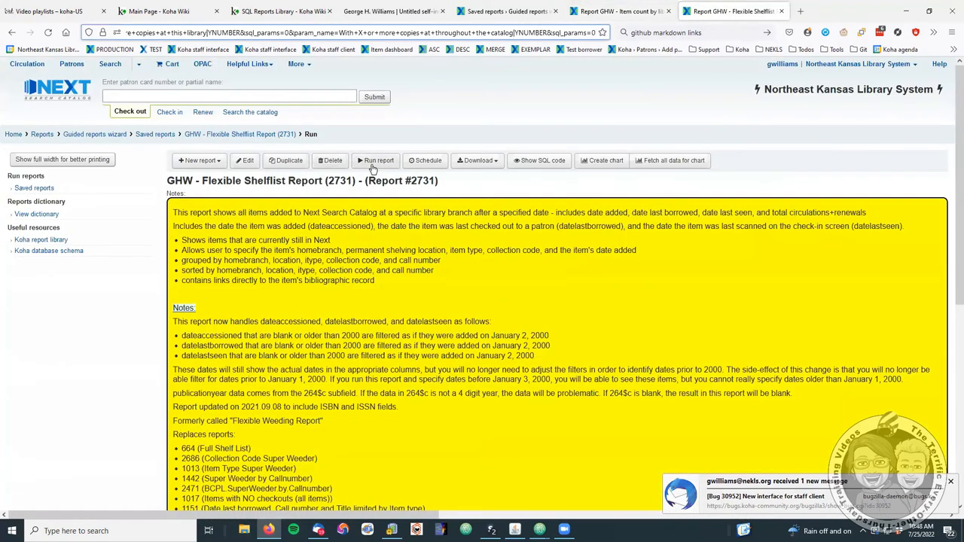
{"action": "left_click", "coordinate": [376, 160]}
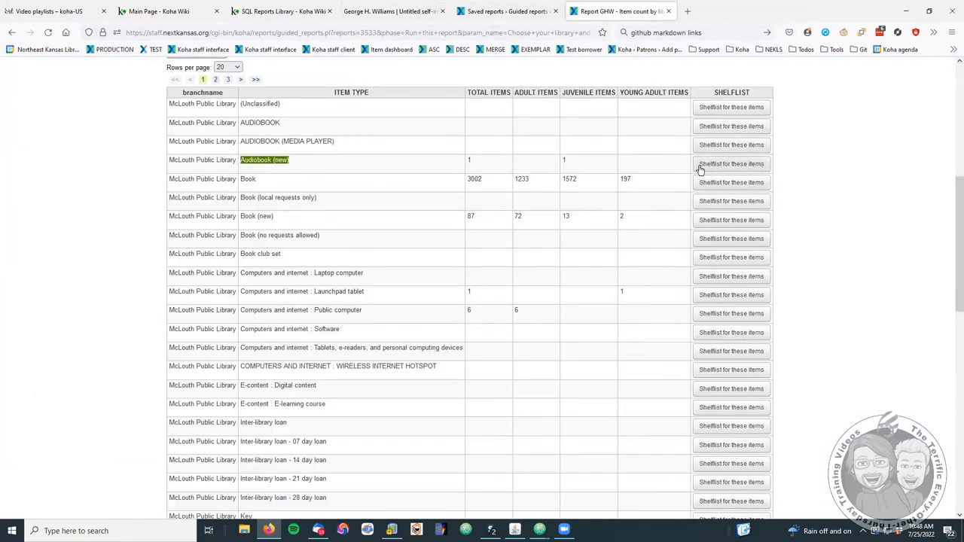
Open Shelflist for these items on the Audiobook (new) row, landing on report 2731's single result.
{"action": "left_click", "coordinate": [732, 162]}
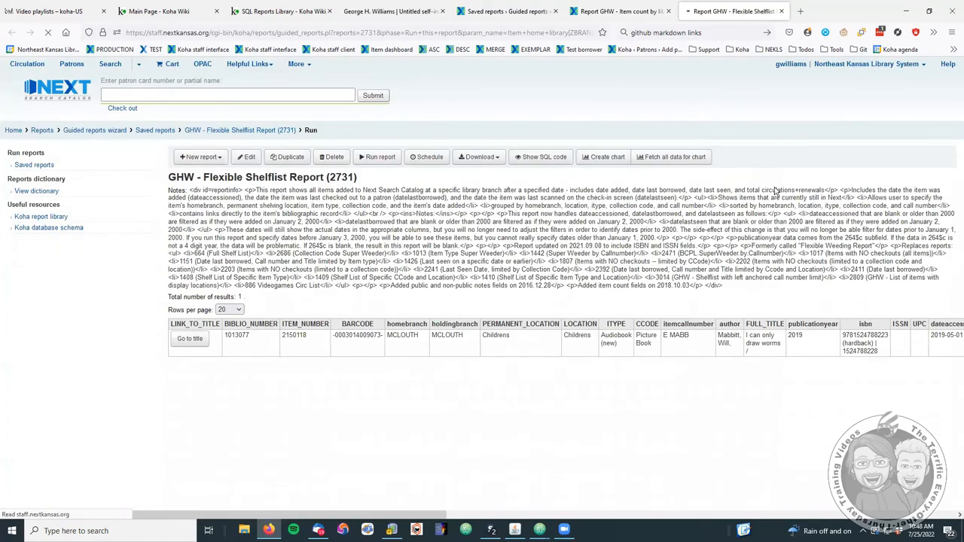
{"action": "scroll", "scroll_direction": "down", "scroll_amount": 3}
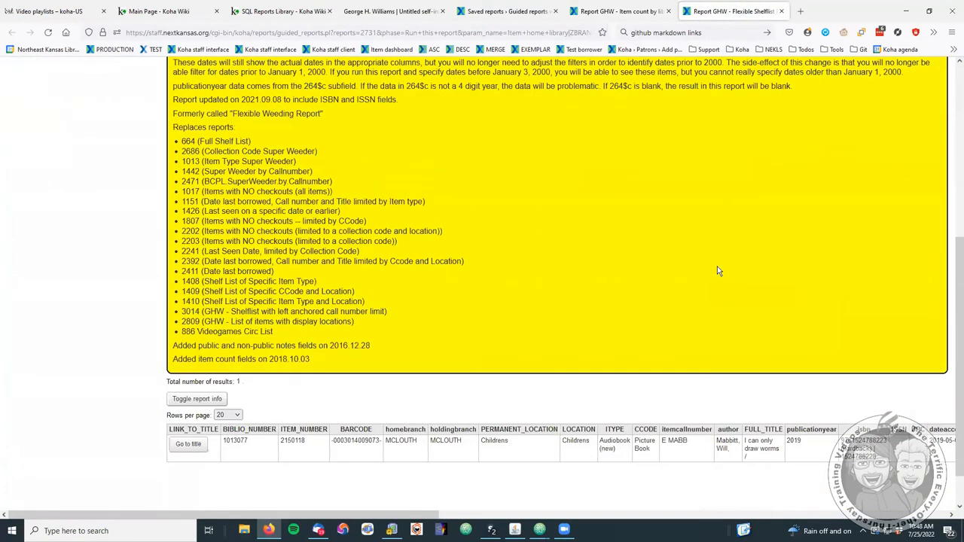
{"action": "scroll", "scroll_direction": "down", "scroll_amount": 3}
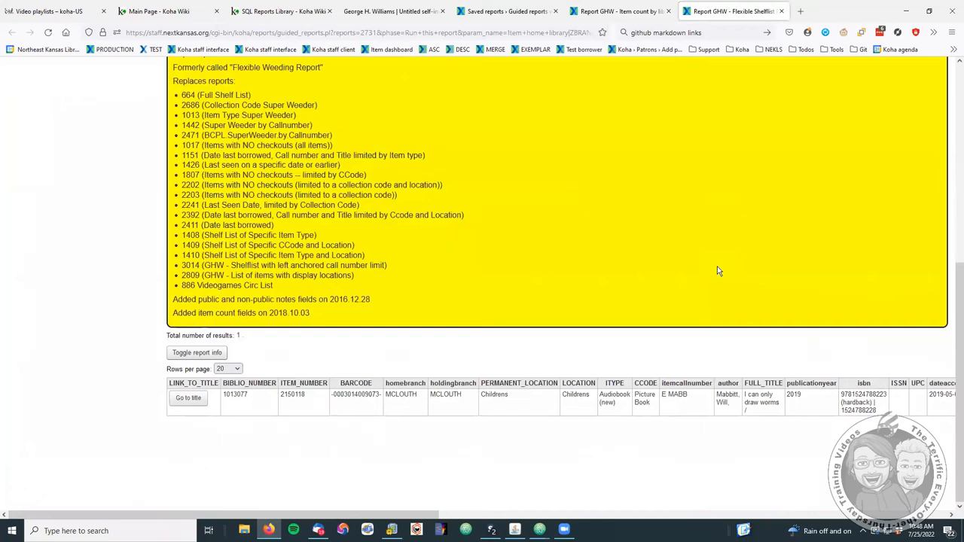
{"action": "mouse_move", "coordinate": [776, 259]}
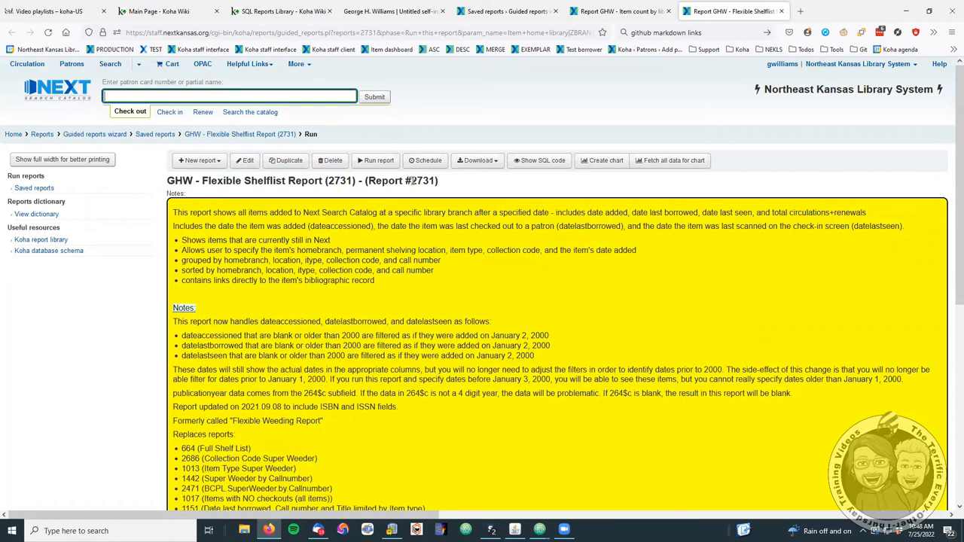
{"action": "double_click", "coordinate": [424, 180]}
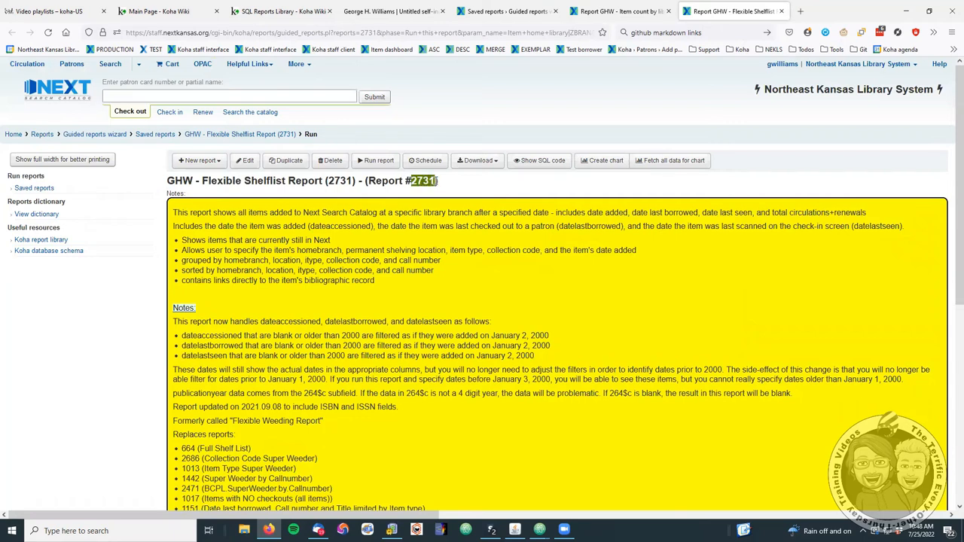